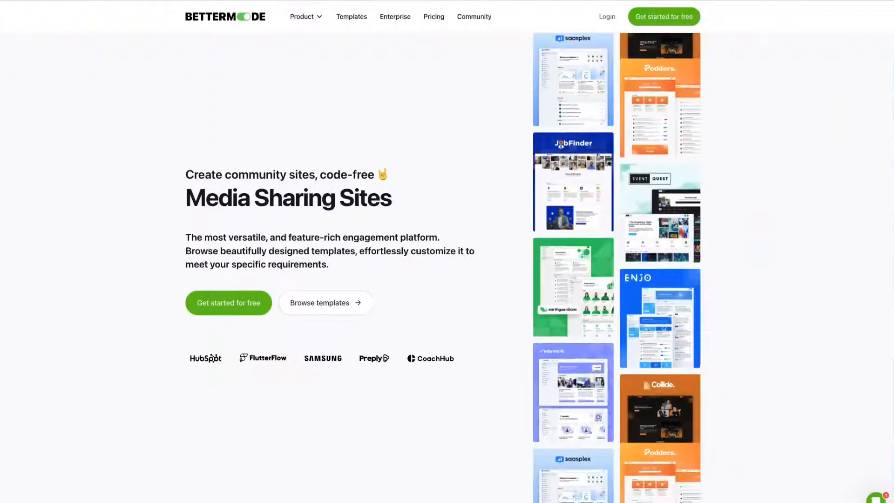
# Browse the engagement platform features and open the Platform Overview page with its templates.
pyautogui.scroll(-3)
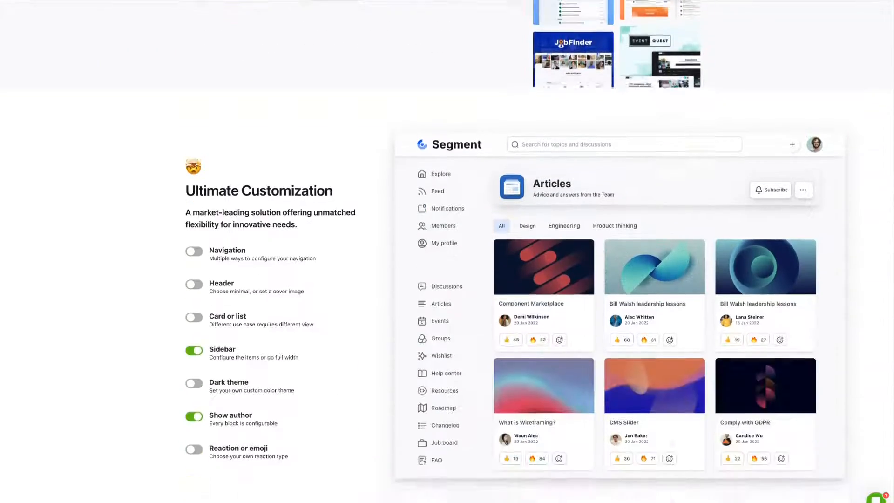
pyautogui.scroll(-3)
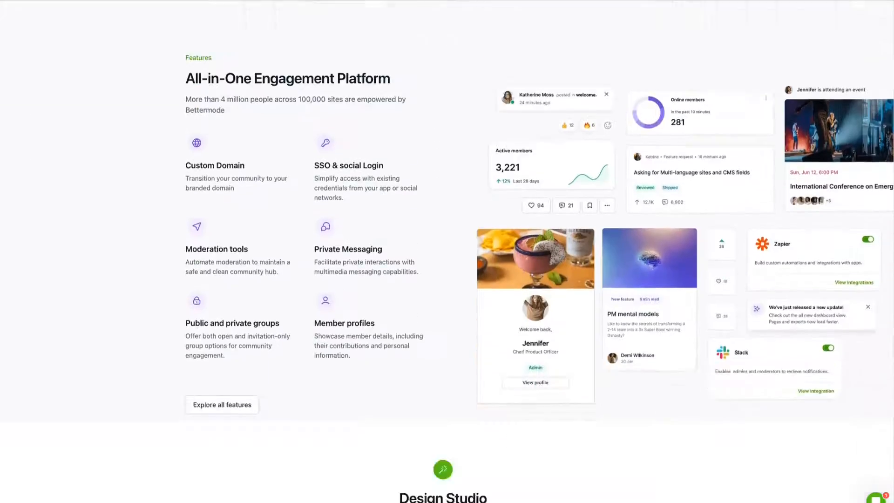
pyautogui.scroll(-3)
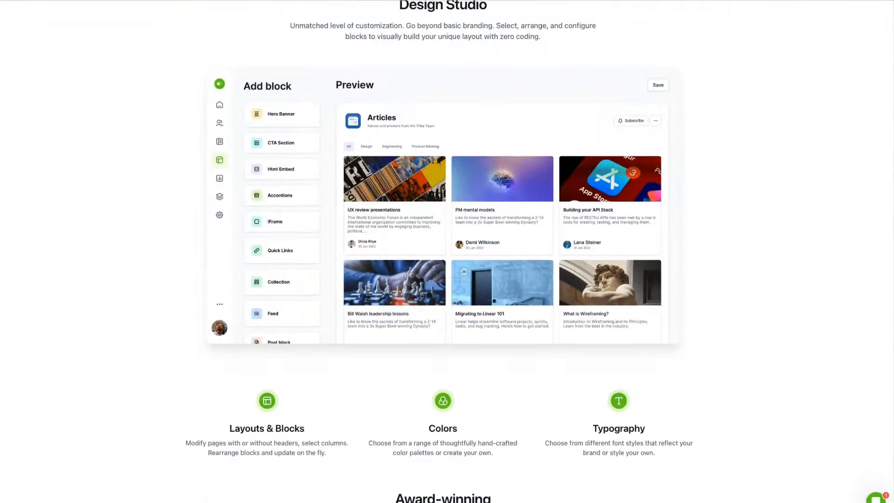
pyautogui.scroll(-3)
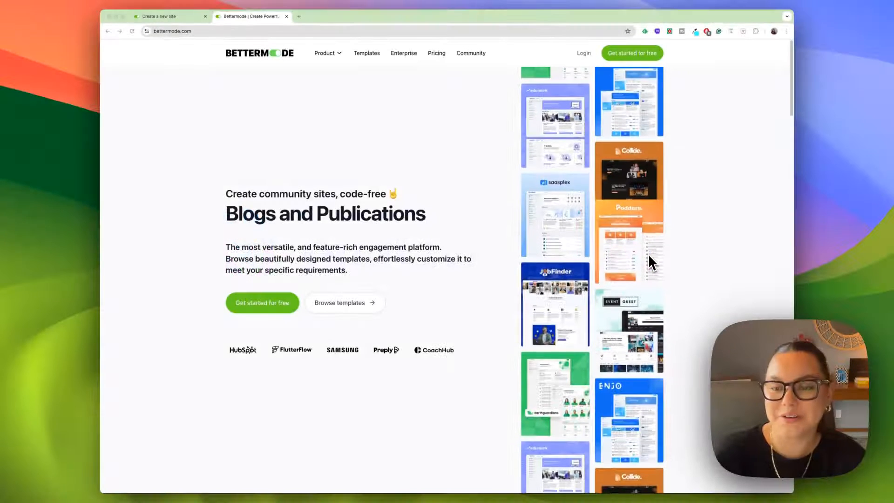
pyautogui.scroll(-3)
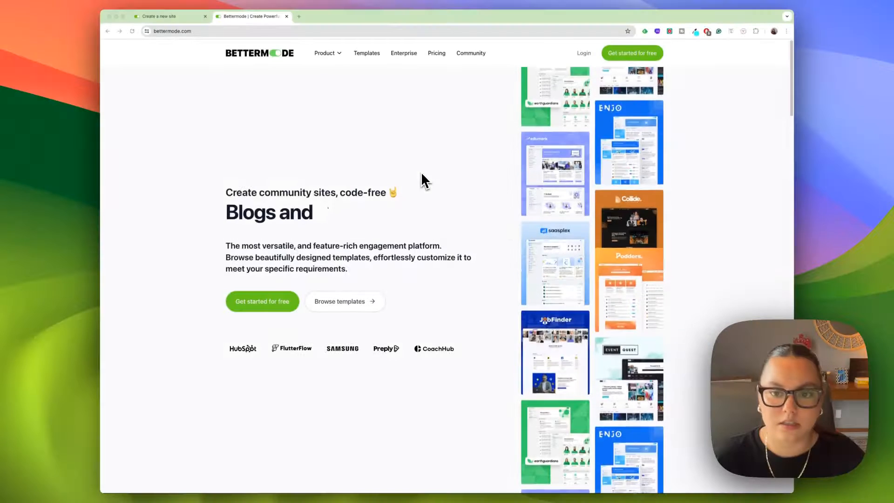
pyautogui.scroll(-3)
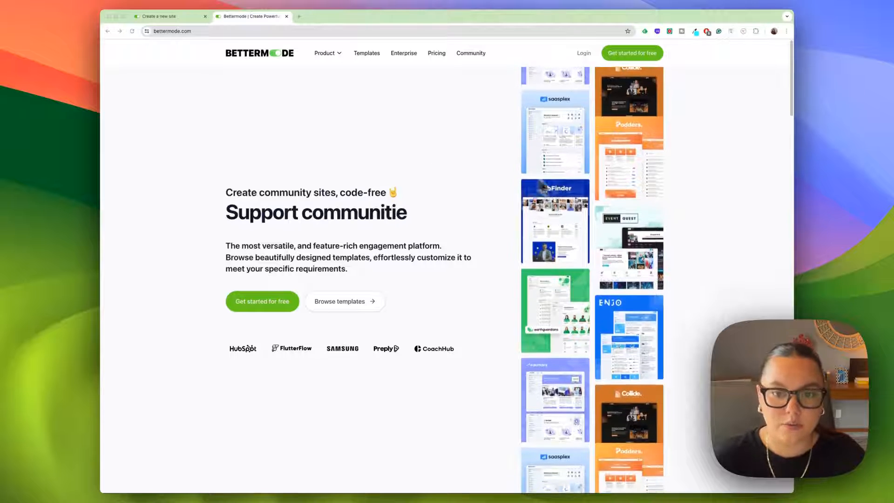
pyautogui.scroll(-3)
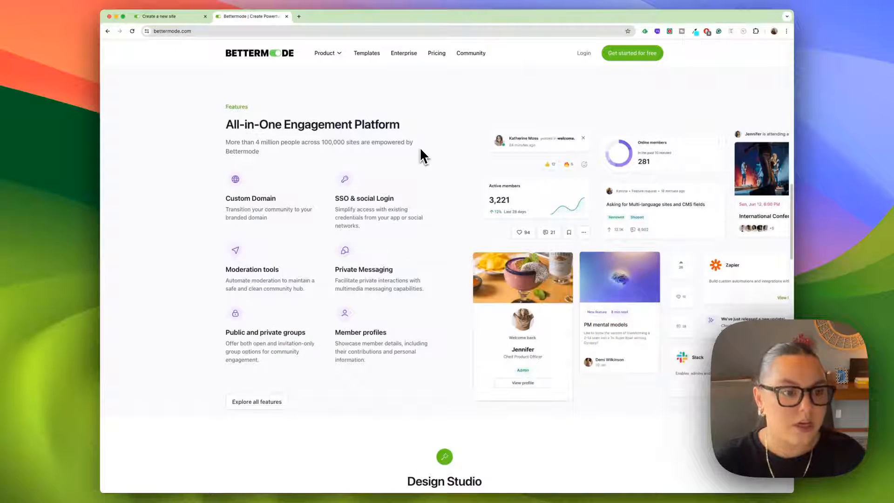
pyautogui.moveTo(306, 214)
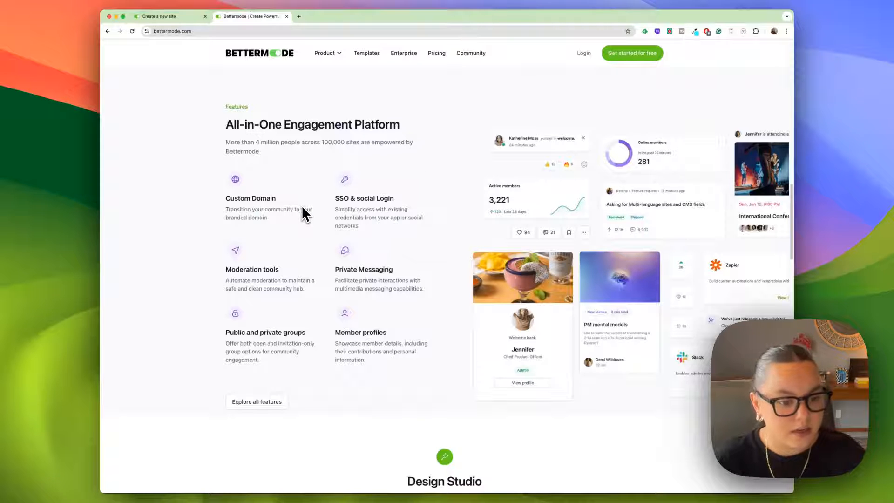
pyautogui.moveTo(312, 224)
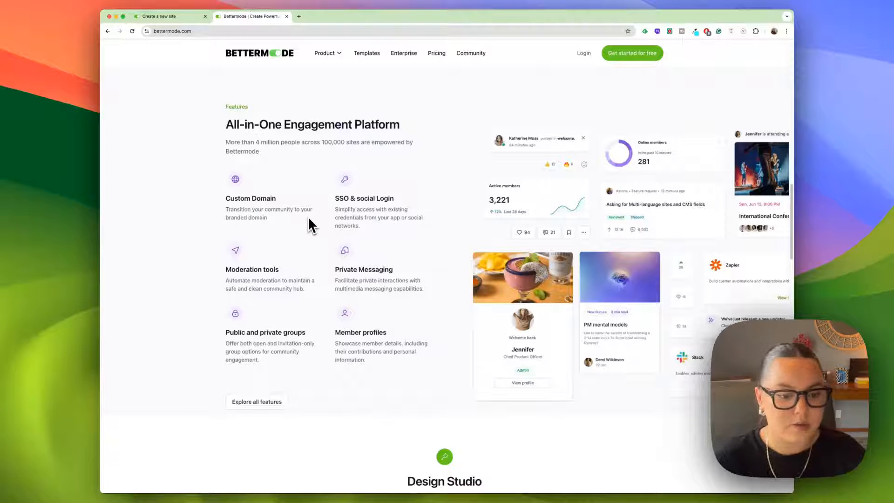
pyautogui.click(256, 402)
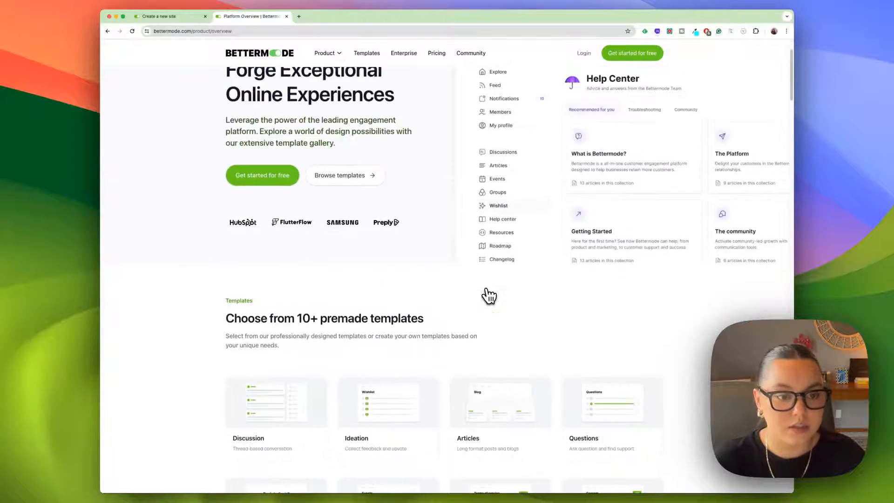
pyautogui.scroll(3)
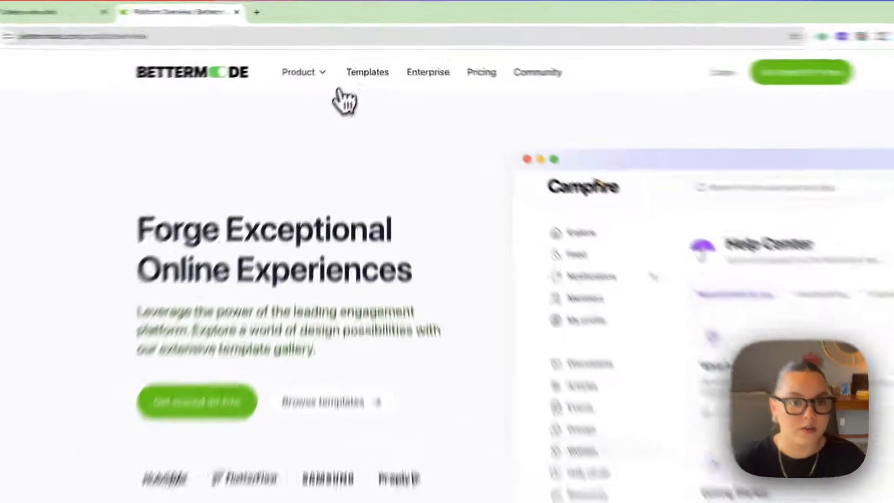
# Open the Templates gallery and look through all community website template cards.
pyautogui.click(367, 72)
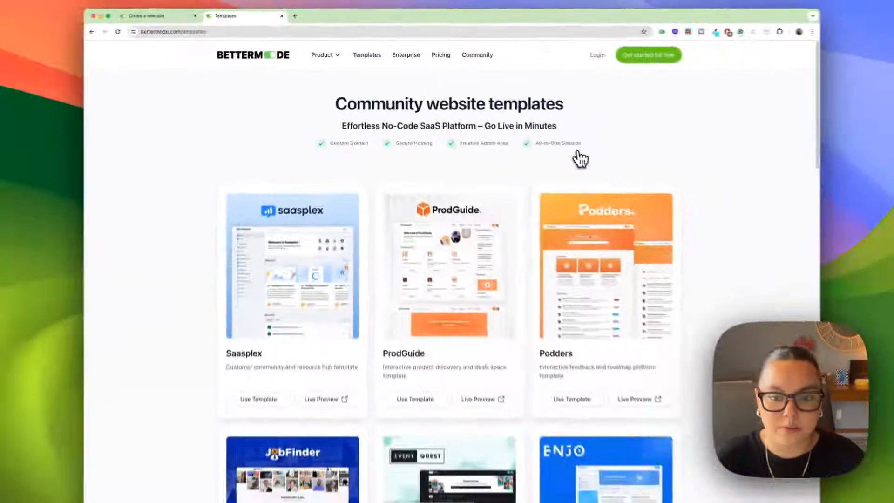
pyautogui.scroll(-3)
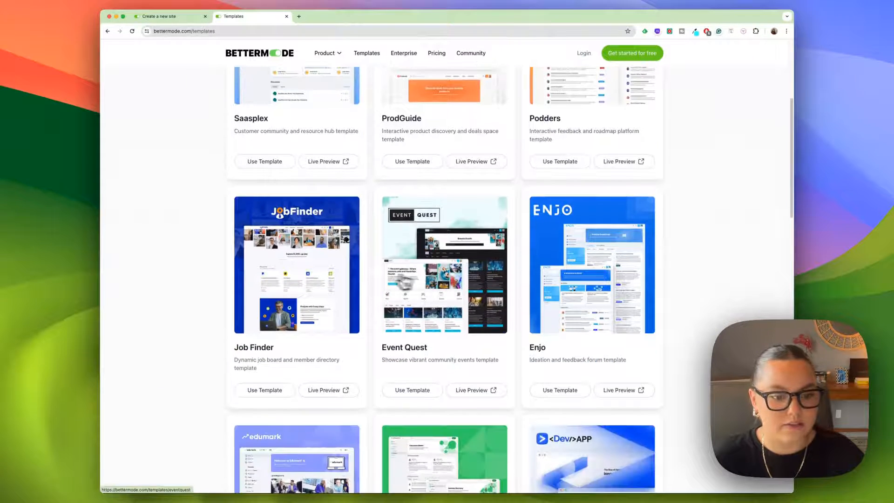
pyautogui.scroll(-3)
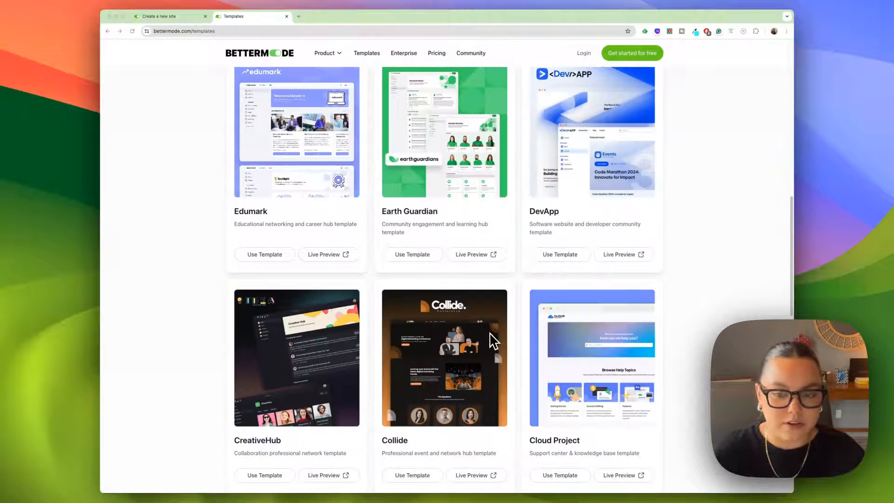
pyautogui.scroll(-3)
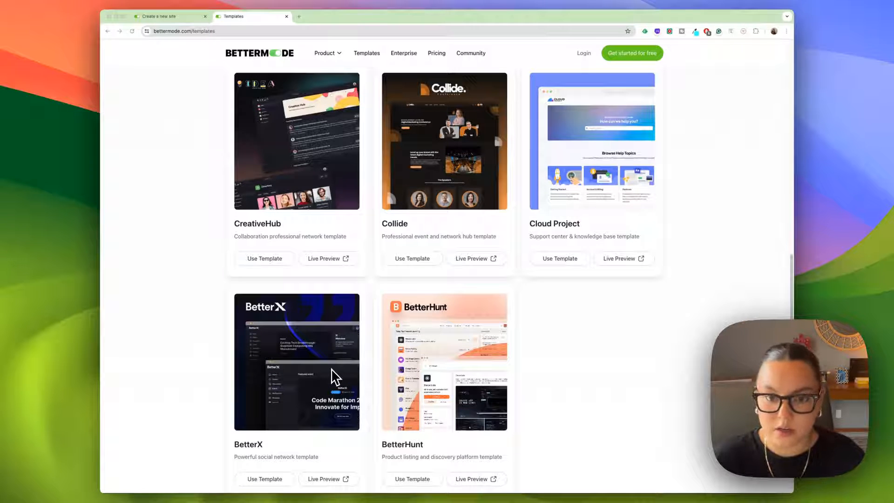
pyautogui.scroll(3)
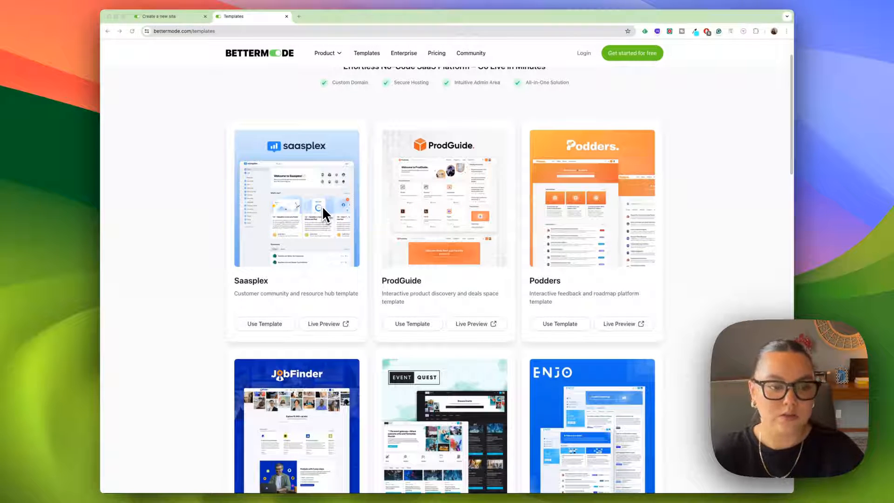
pyautogui.moveTo(766, 201)
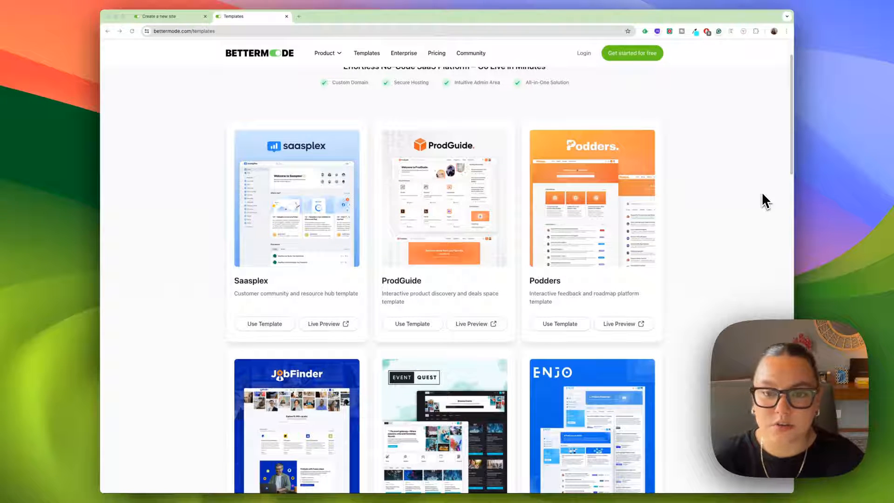
pyautogui.moveTo(302, 192)
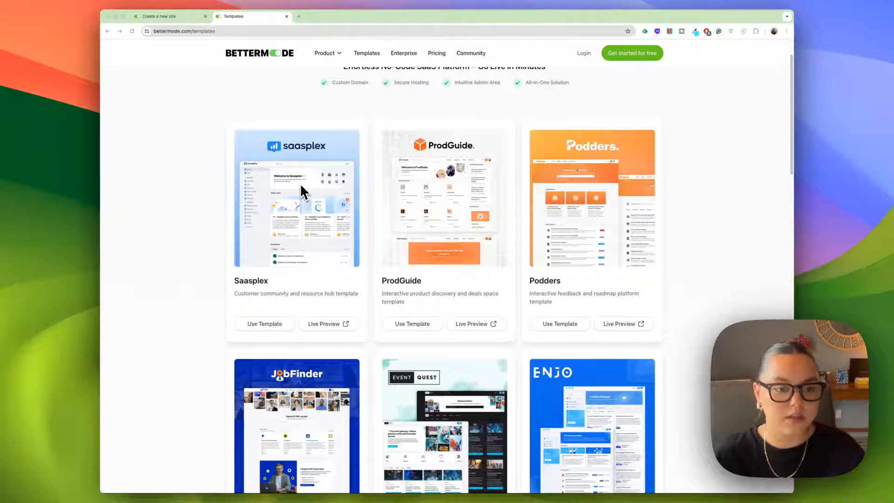
# Open the Saasplex customer community template's detail page and read its description.
pyautogui.click(297, 196)
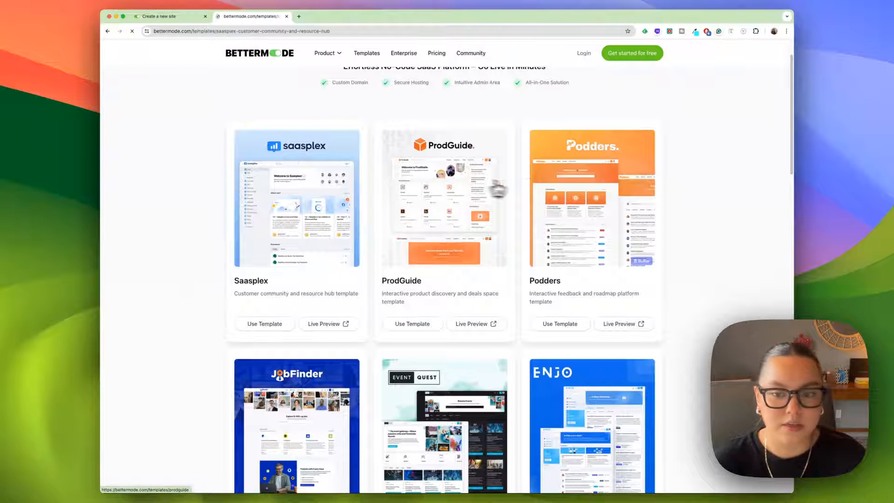
pyautogui.click(296, 198)
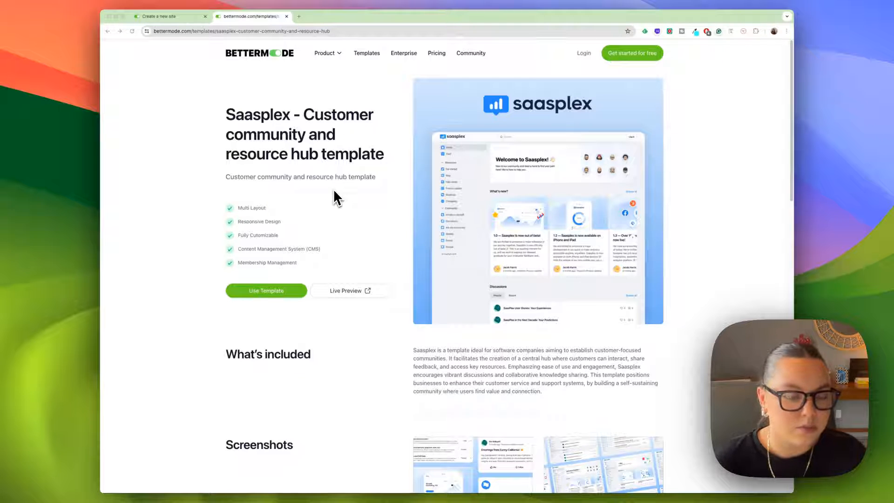
pyautogui.moveTo(336, 237)
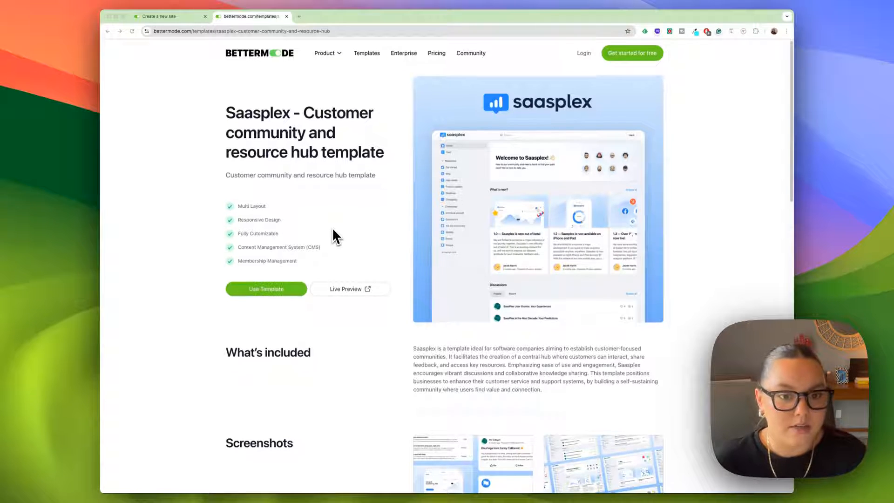
pyautogui.scroll(-3)
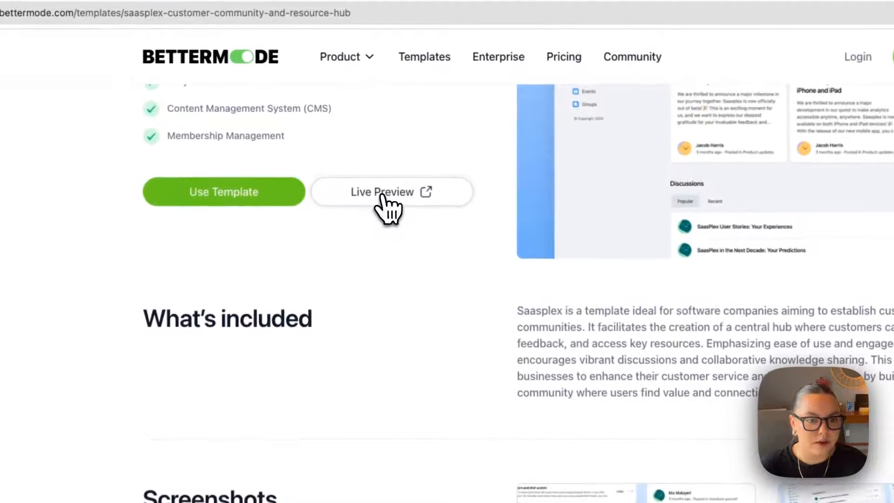
# Open the Saasplex live preview, view its Changelog page, then leave the preview.
pyautogui.click(382, 192)
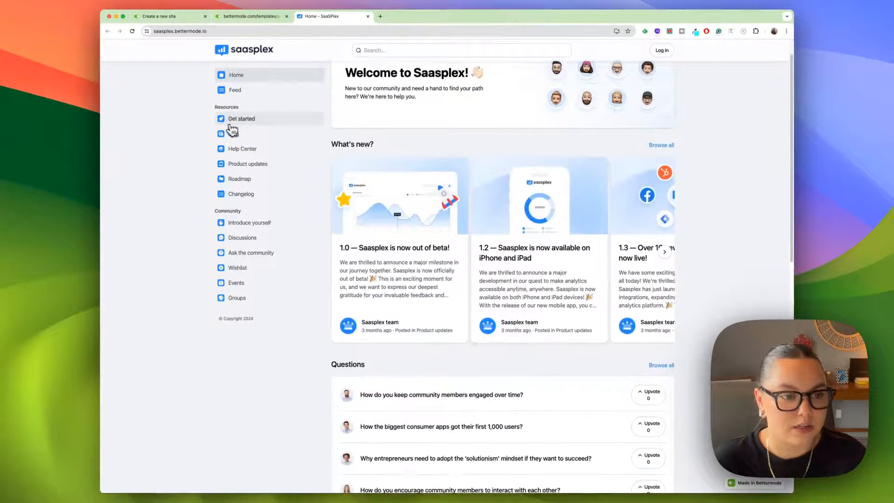
pyautogui.click(241, 193)
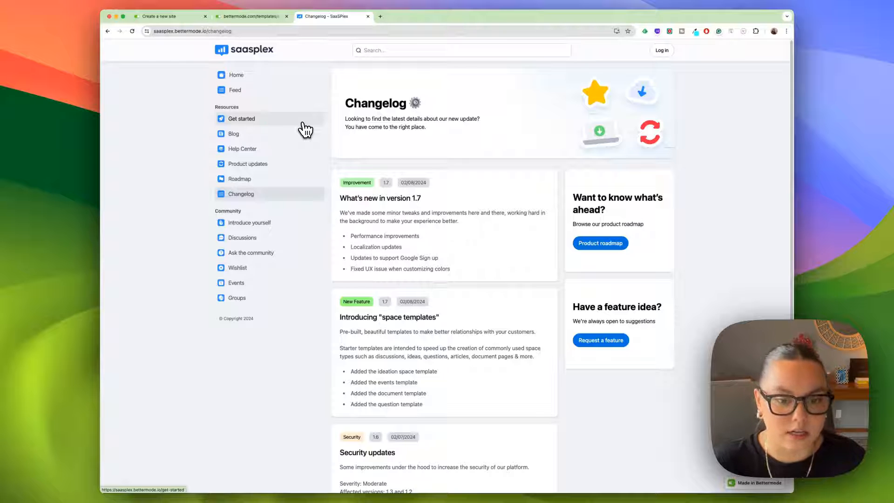
pyautogui.click(251, 16)
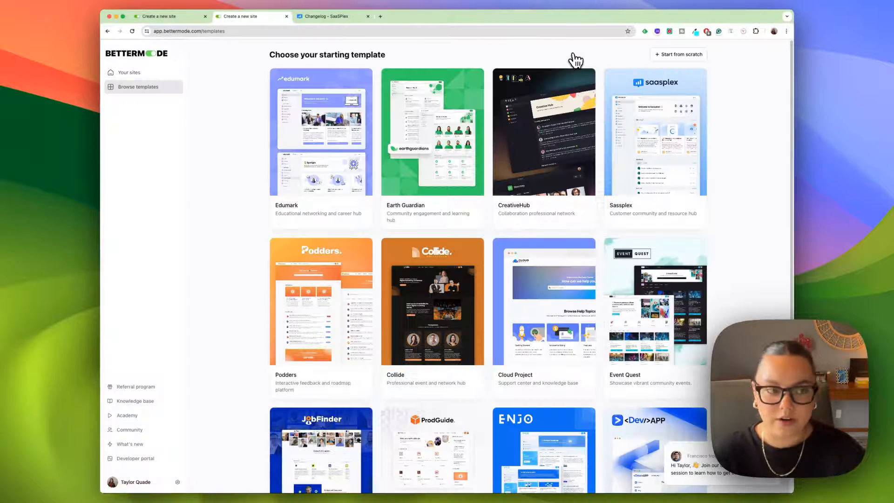
pyautogui.moveTo(165, 139)
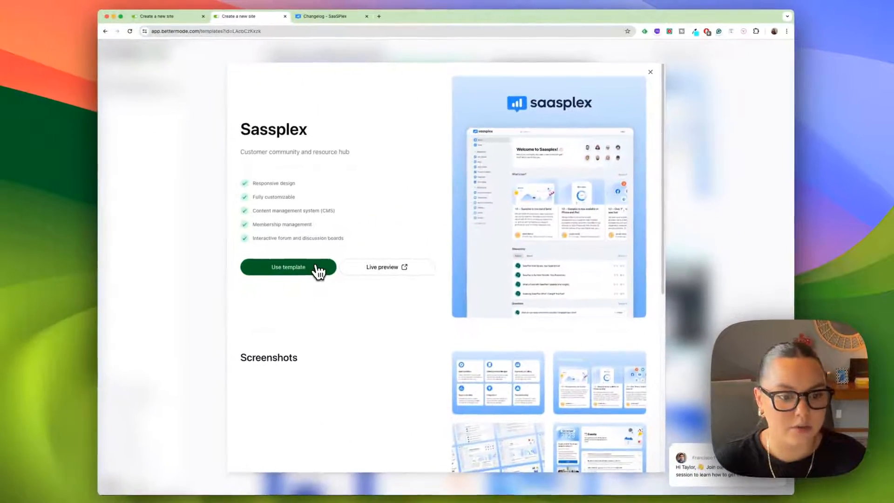
# Create a new community site from the Sassplex starting template.
pyautogui.click(288, 267)
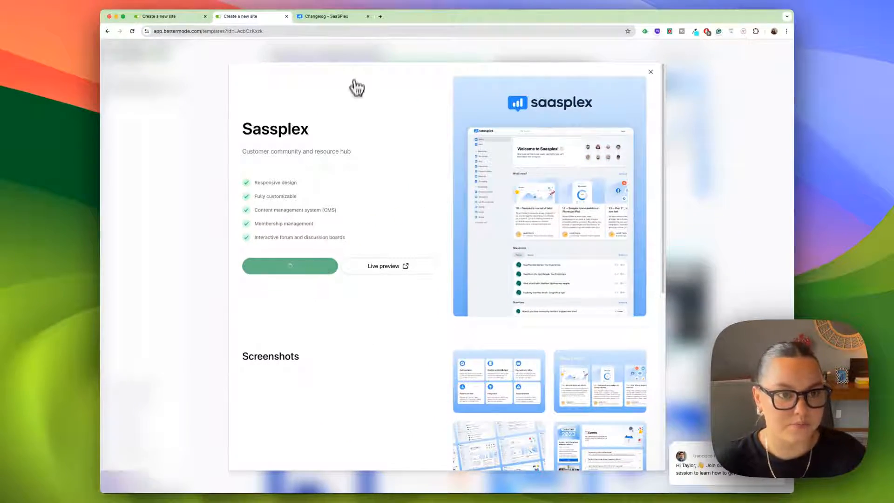
pyautogui.click(290, 266)
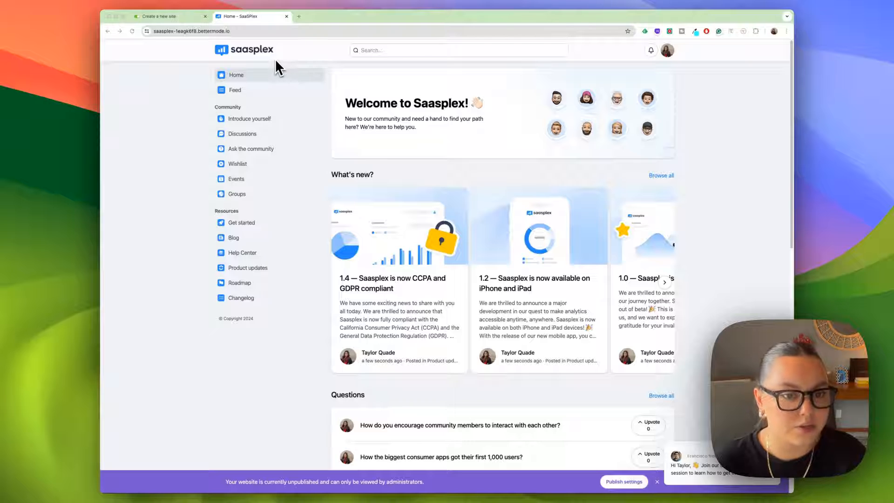
# Visit the Introduce yourself, Blog, Product updates, Roadmap and Events spaces.
pyautogui.scroll(-3)
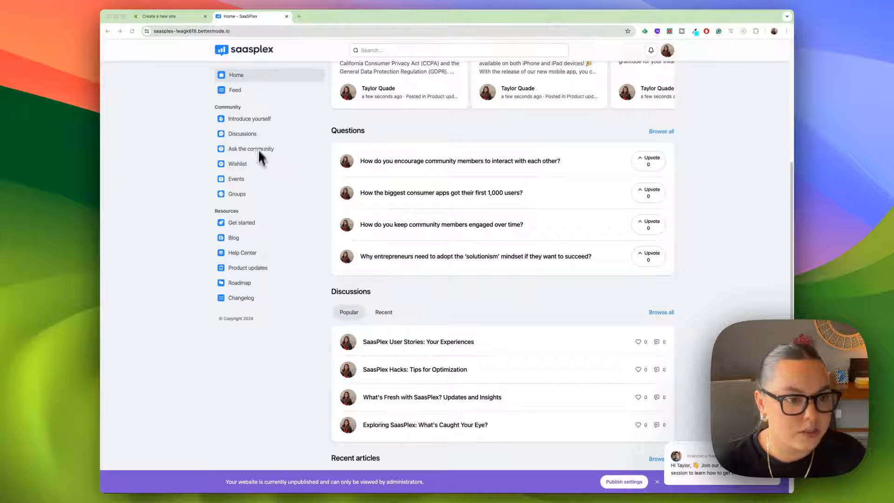
pyautogui.click(251, 118)
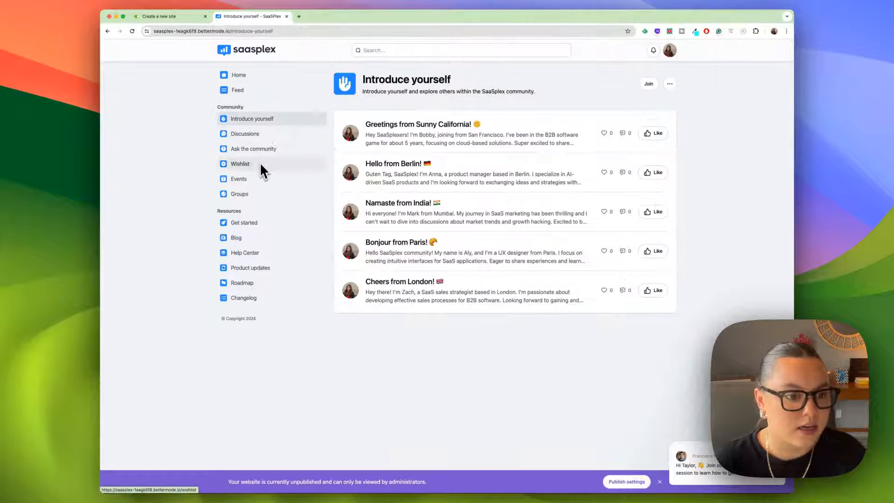
pyautogui.click(233, 238)
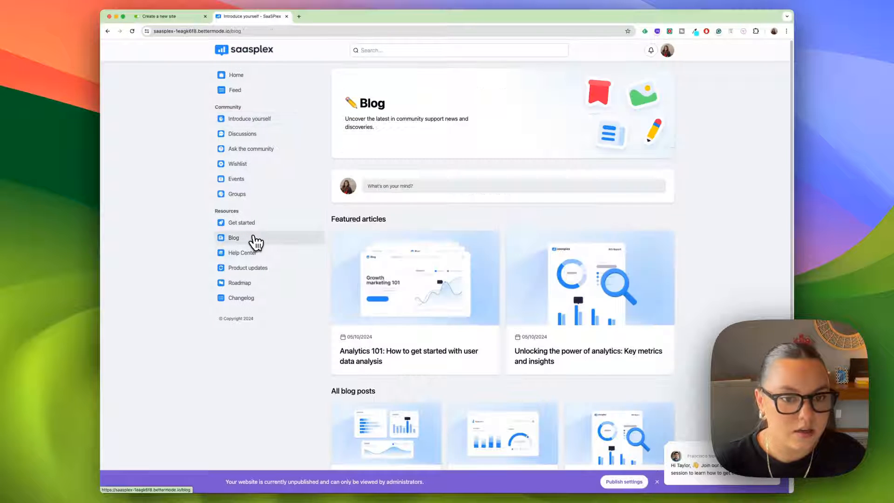
pyautogui.click(248, 267)
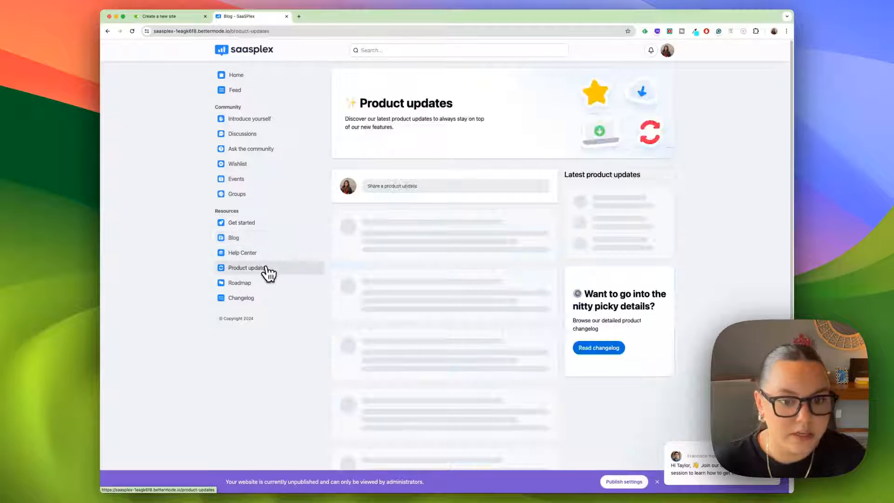
pyautogui.click(243, 282)
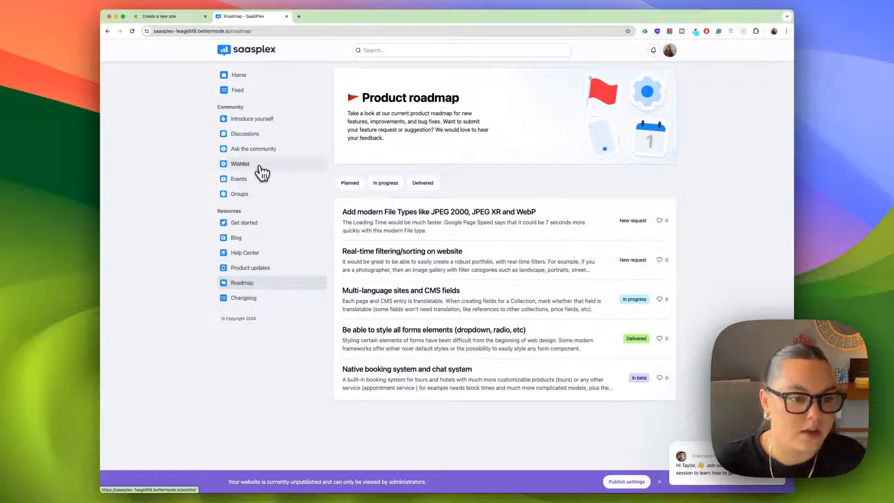
pyautogui.click(236, 179)
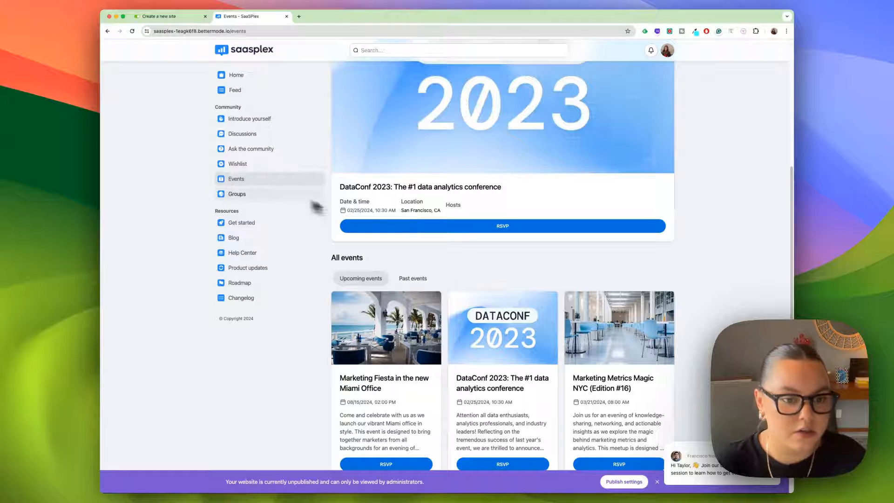
# Open the Help Center space and show the account menu from the profile avatar.
pyautogui.scroll(-3)
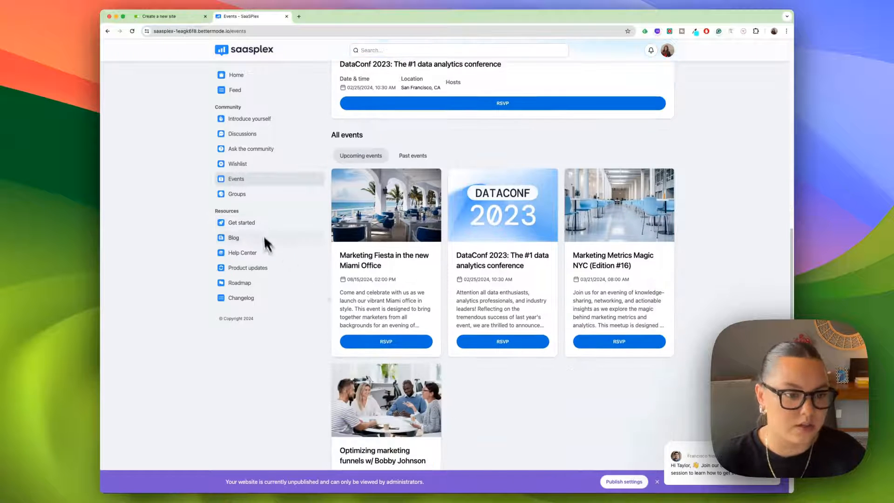
pyautogui.click(242, 252)
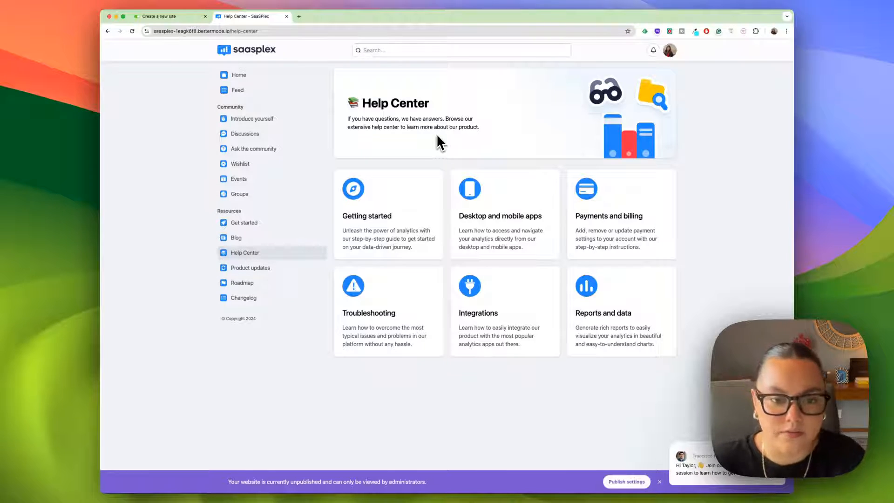
pyautogui.click(670, 51)
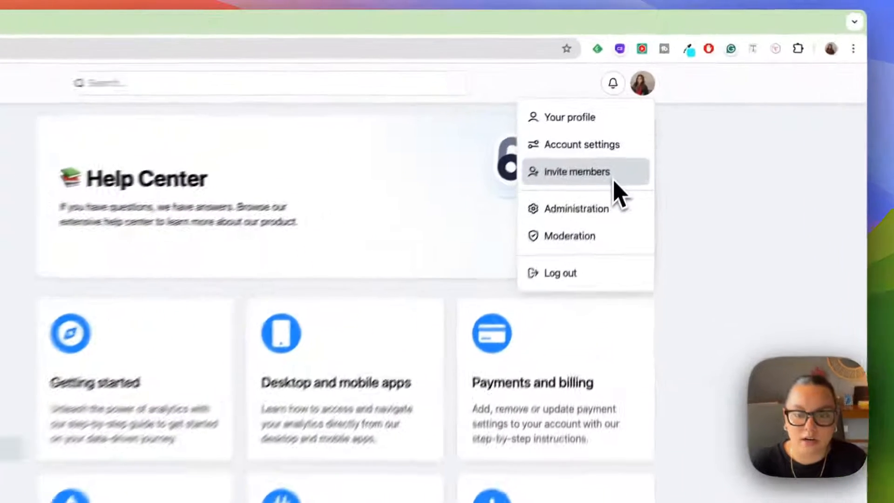
pyautogui.moveTo(610, 248)
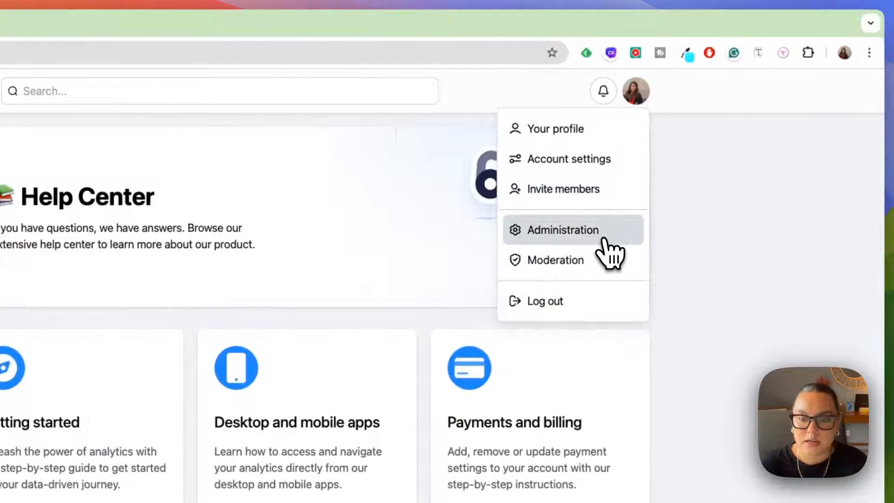
# Enter Administration and tour Design studio, Appearance, Billing and Reports, returning to the member list.
pyautogui.click(564, 231)
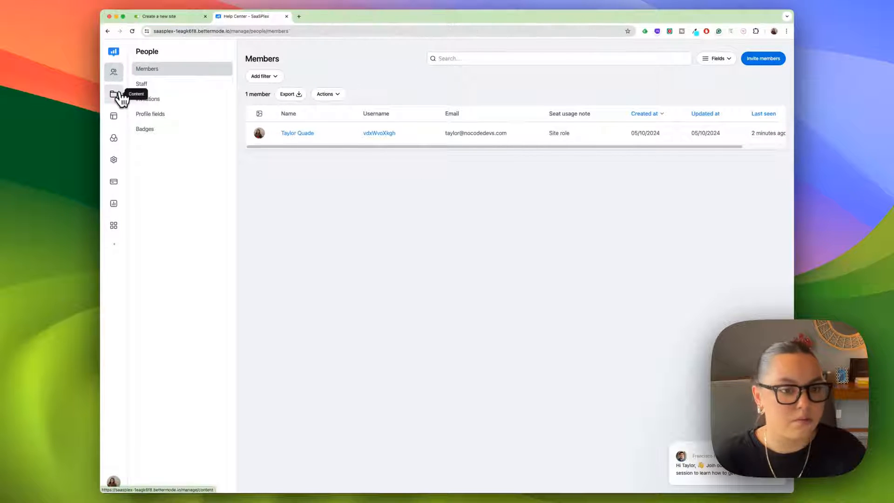
pyautogui.click(114, 117)
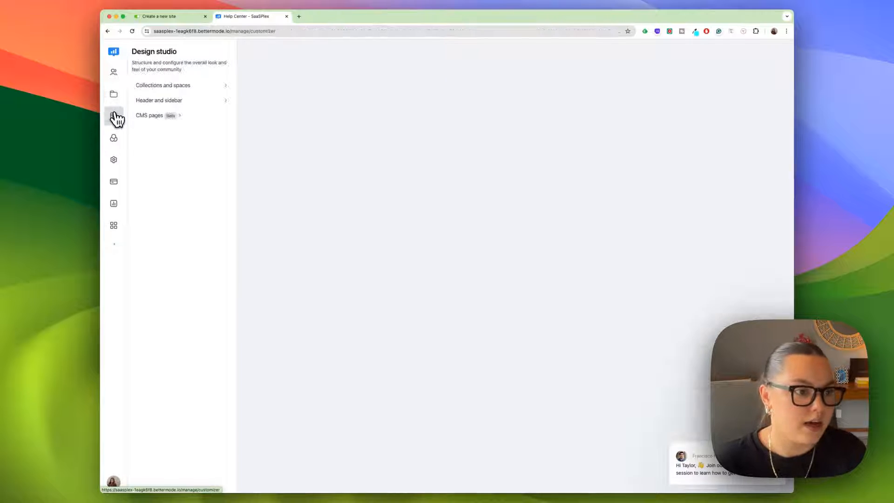
pyautogui.click(113, 138)
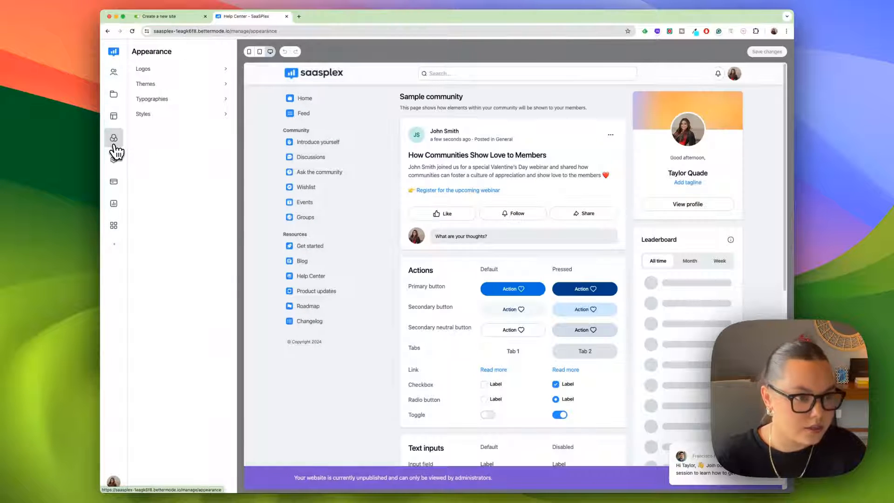
pyautogui.click(113, 182)
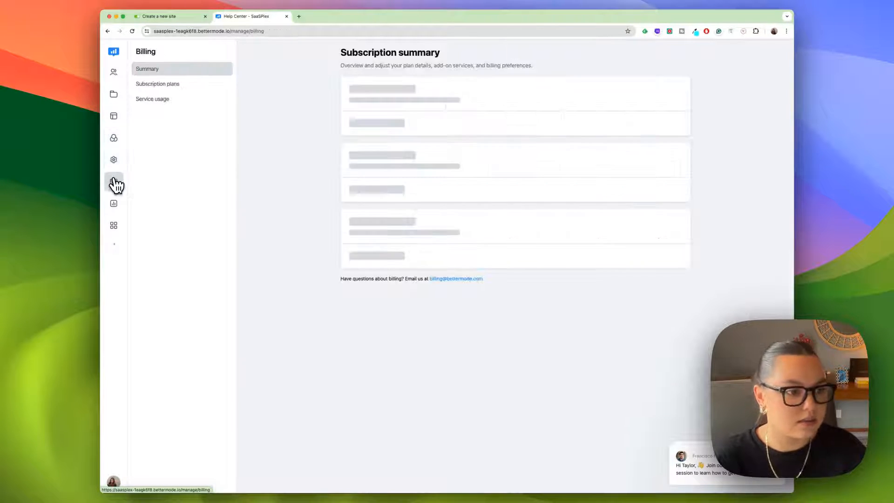
pyautogui.click(114, 204)
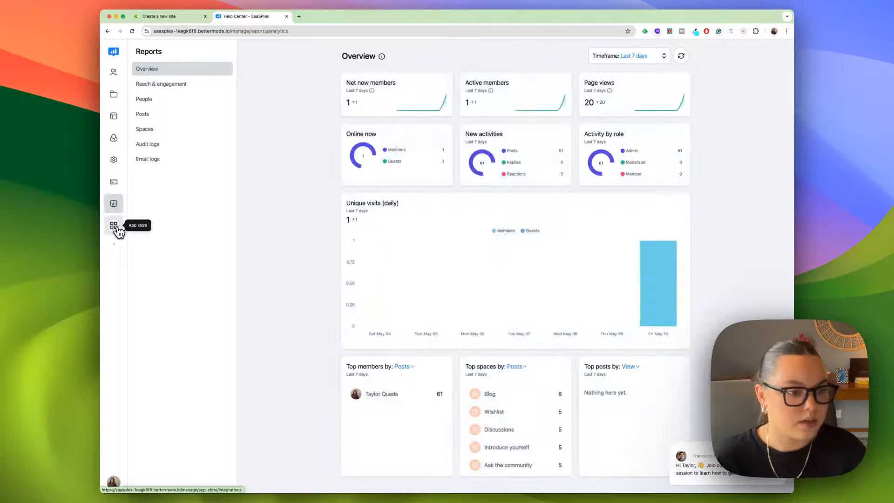
pyautogui.click(114, 71)
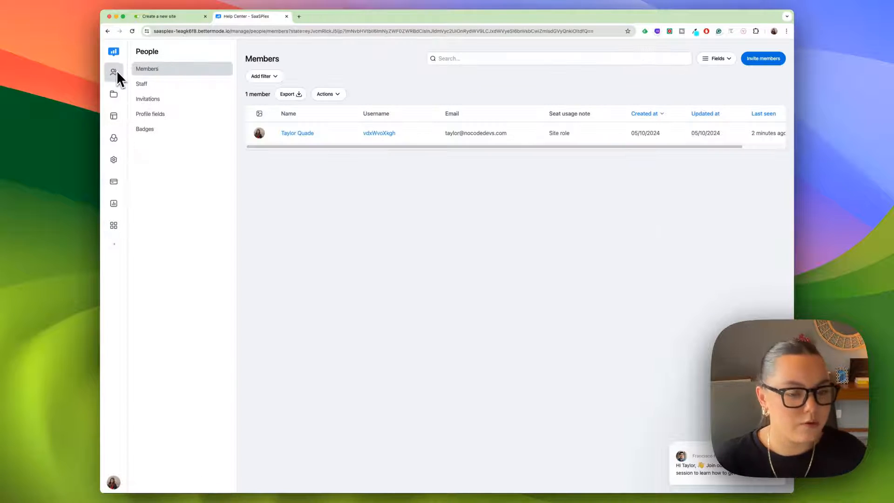
pyautogui.moveTo(323, 177)
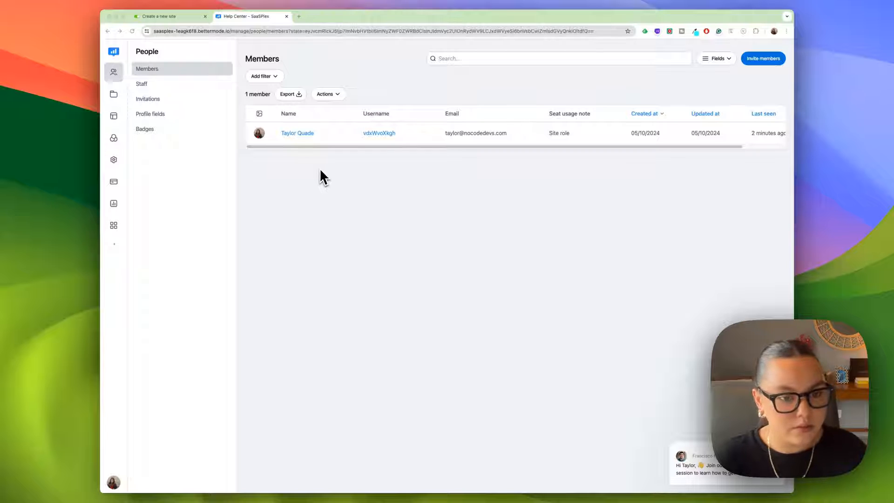
pyautogui.moveTo(234, 114)
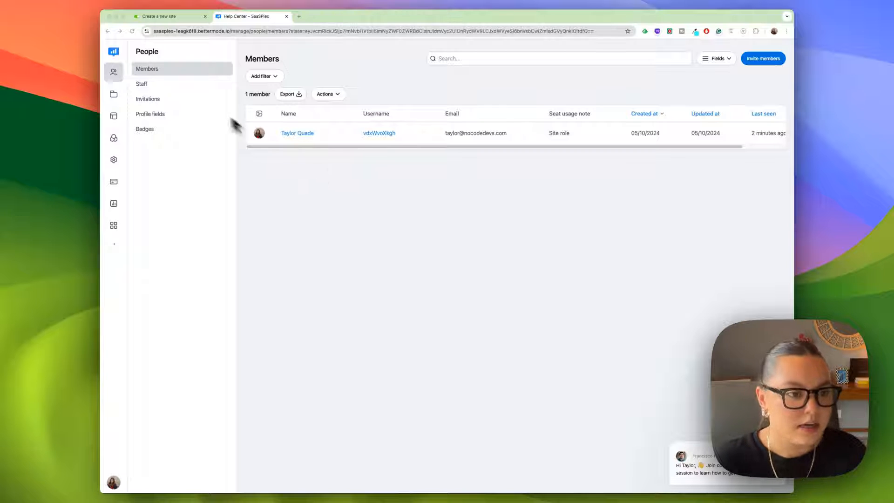
# Review member Invitations, Profile fields and Badges under People.
pyautogui.click(148, 98)
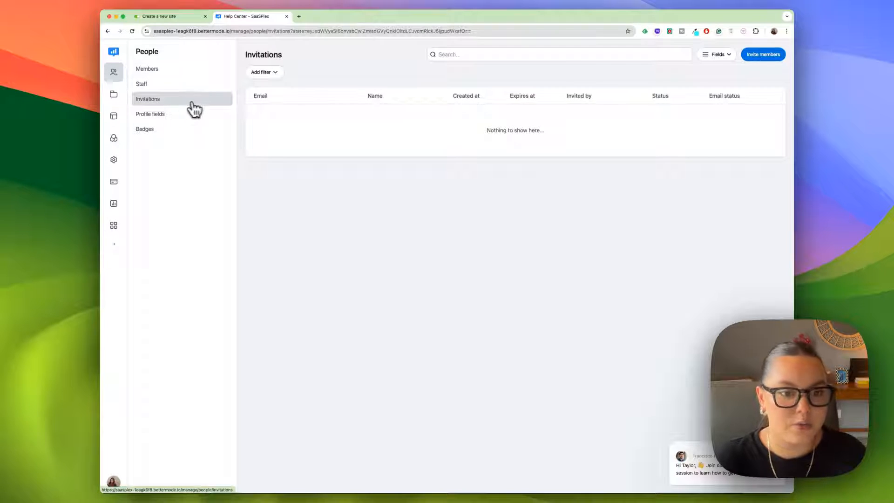
pyautogui.moveTo(199, 117)
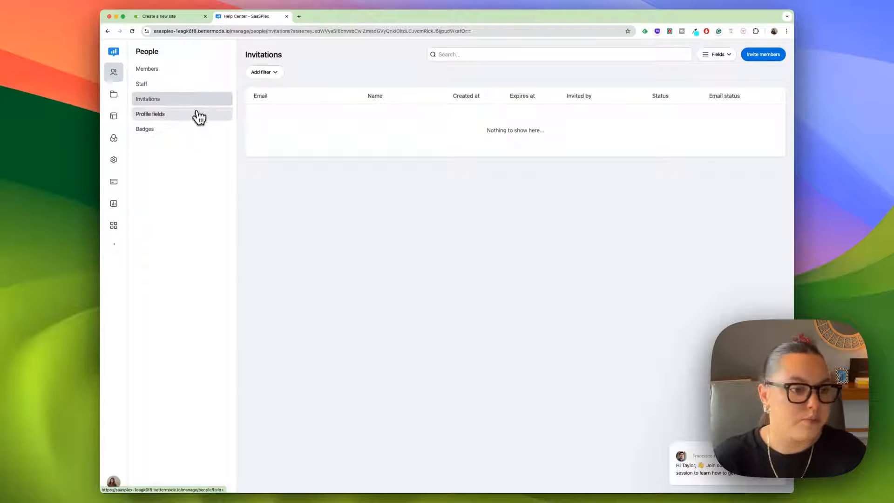
pyautogui.click(151, 114)
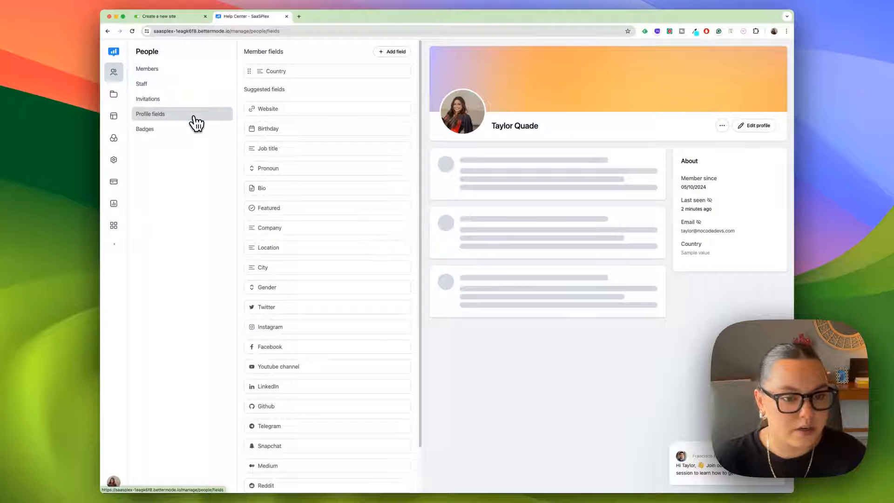
pyautogui.click(145, 129)
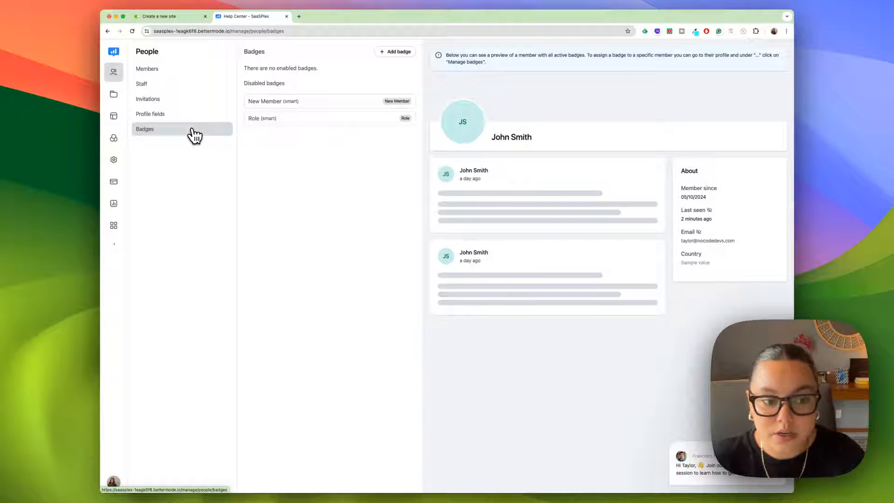
pyautogui.moveTo(273, 177)
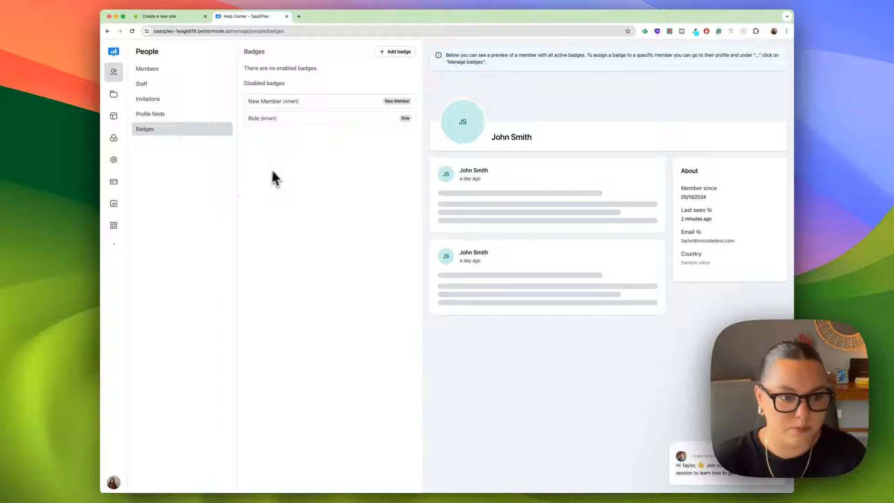
# Review Posts, Spaces and Tags under Content, ending on the CMS models list.
pyautogui.click(114, 93)
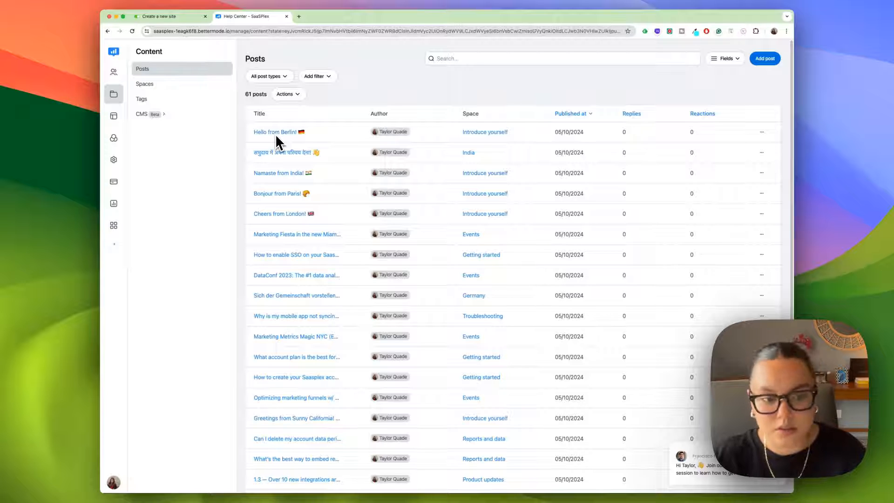
pyautogui.click(145, 84)
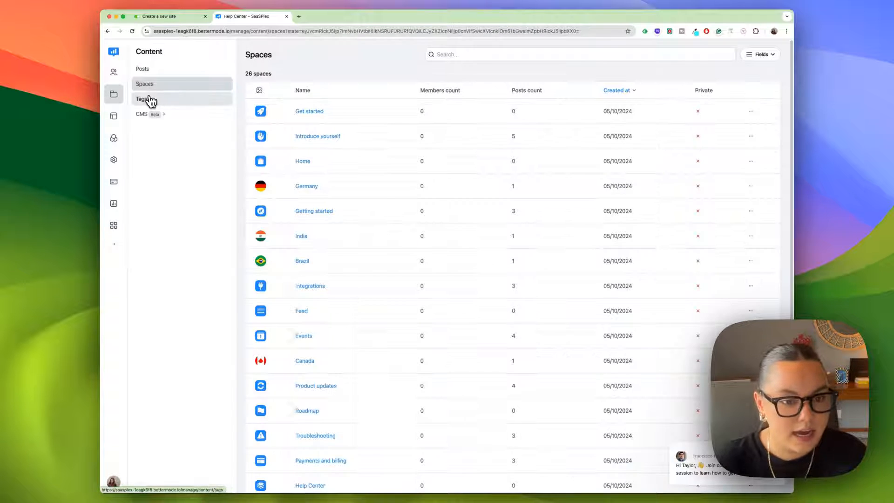
pyautogui.click(142, 99)
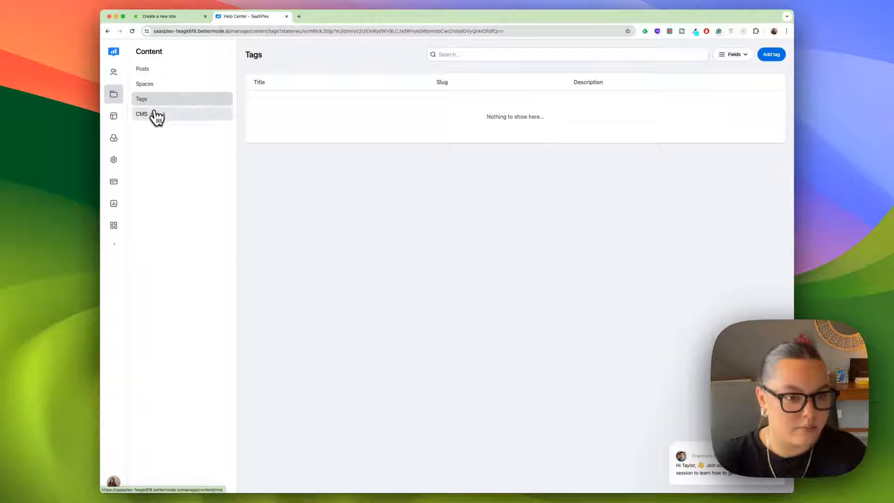
pyautogui.click(142, 114)
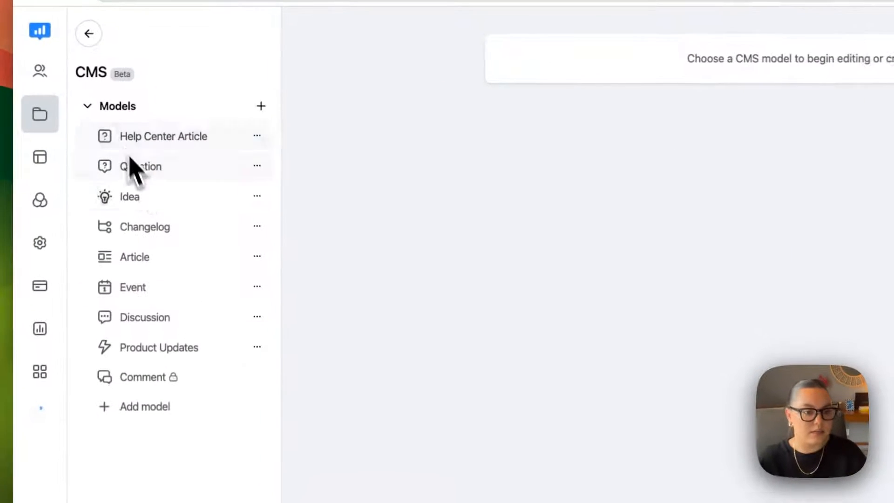
# Preview the Idea and Question CMS models and return to the CMS models list.
pyautogui.click(140, 168)
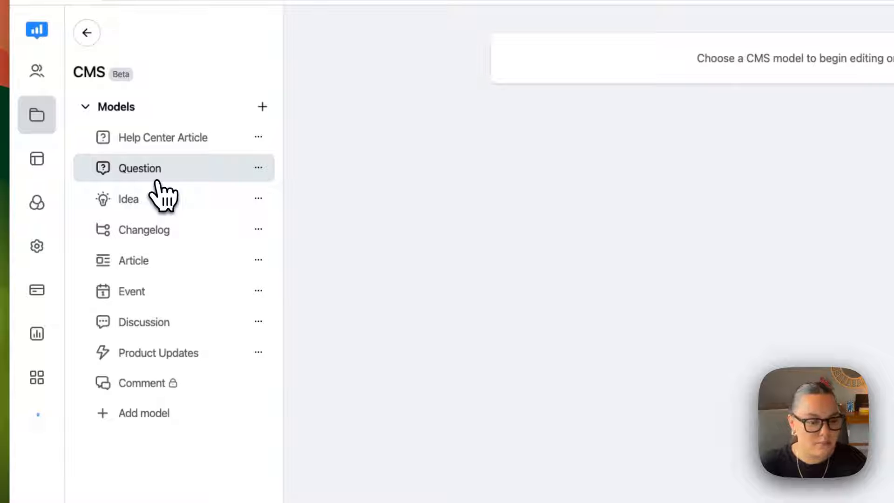
pyautogui.click(127, 200)
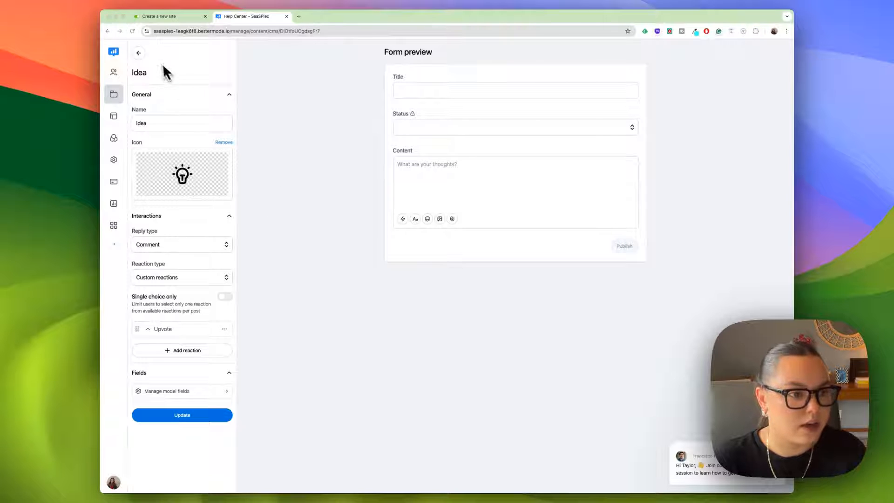
pyautogui.click(138, 52)
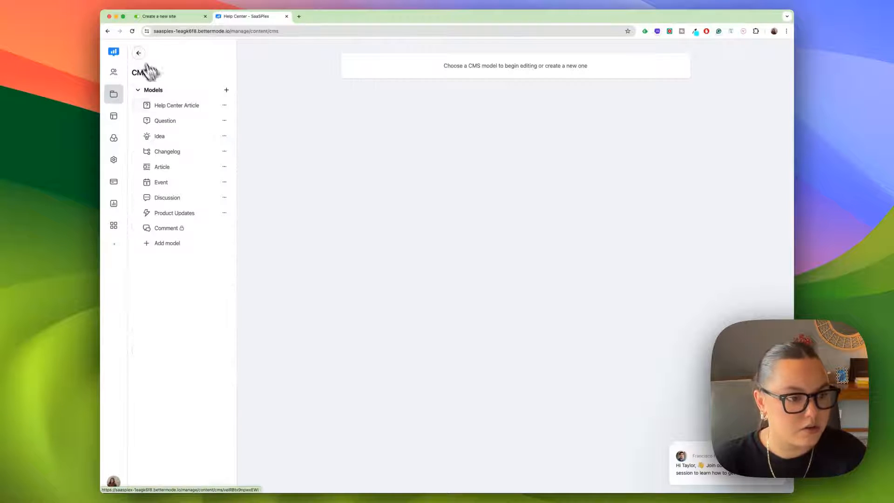
pyautogui.click(165, 120)
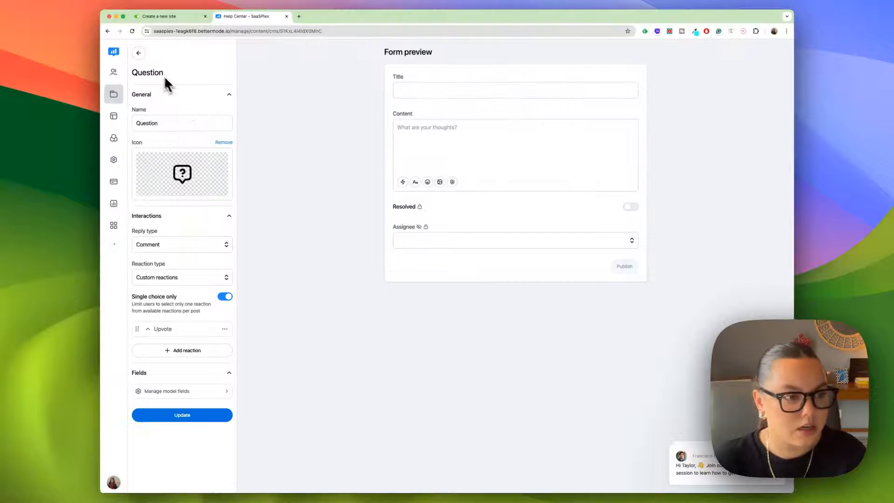
pyautogui.click(138, 52)
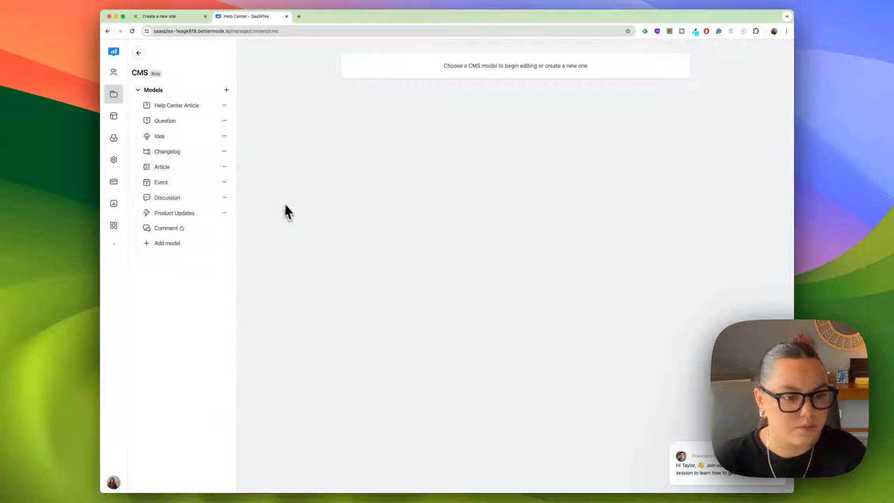
# Open the Design studio's Header and sidebar settings to add an announcement banner.
pyautogui.click(114, 115)
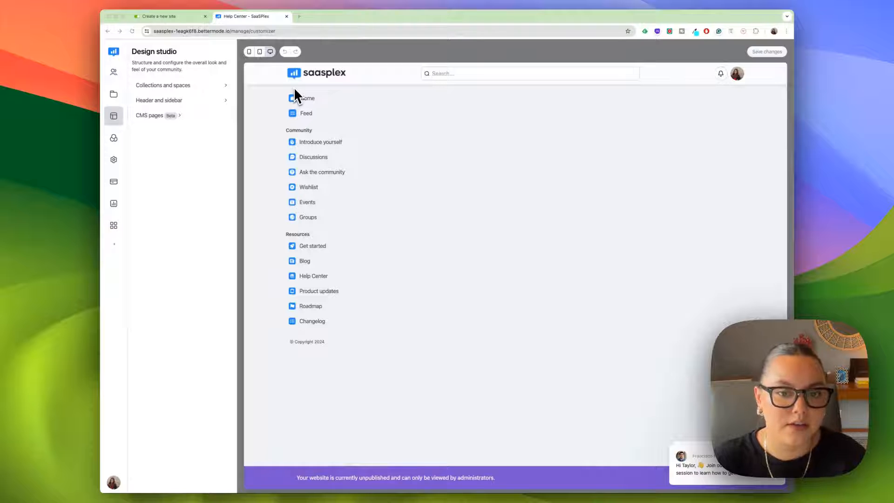
pyautogui.moveTo(368, 127)
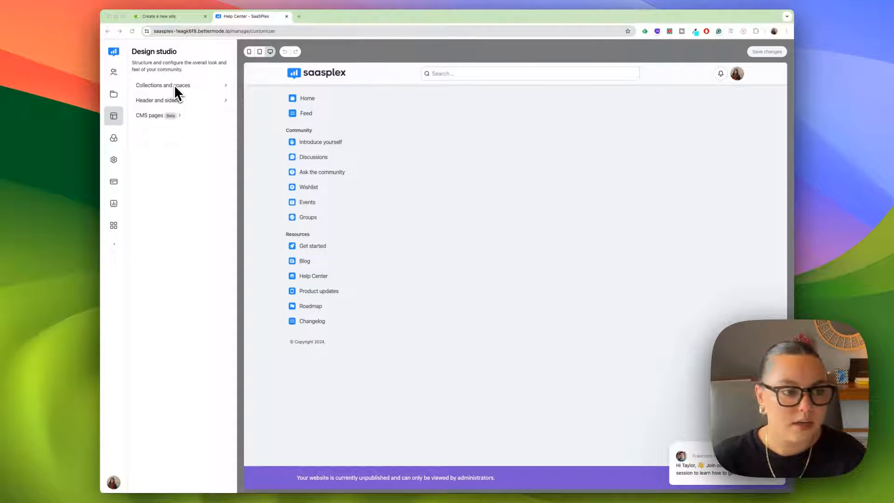
pyautogui.click(159, 99)
pyautogui.write('W')
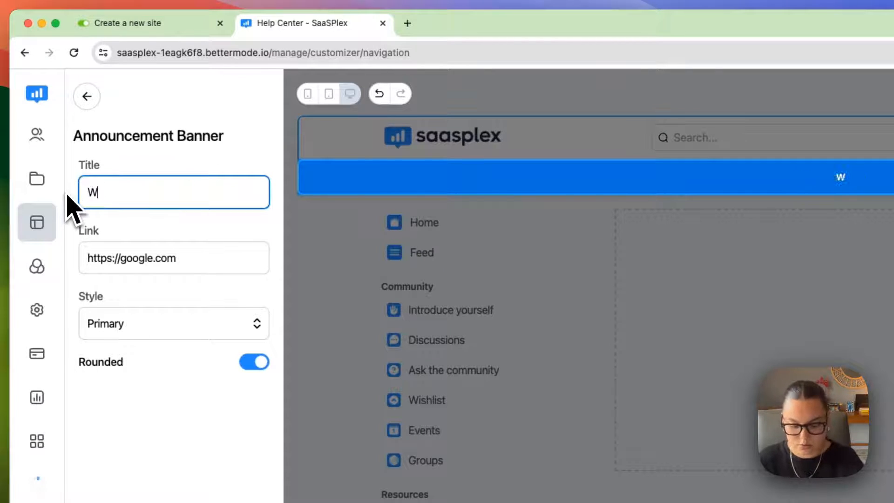
# Enter the banner title 'We are live on Product Hunt!' and move on to its link address.
pyautogui.write('e are liv')
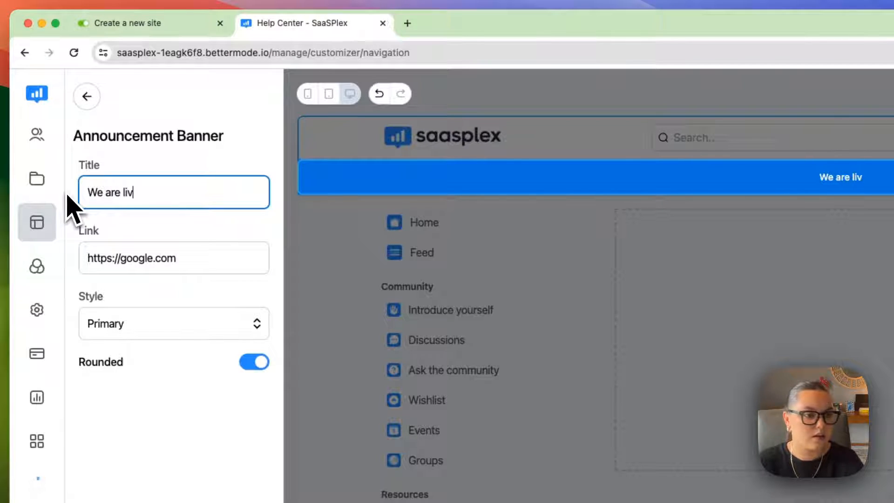
pyautogui.write('e on P')
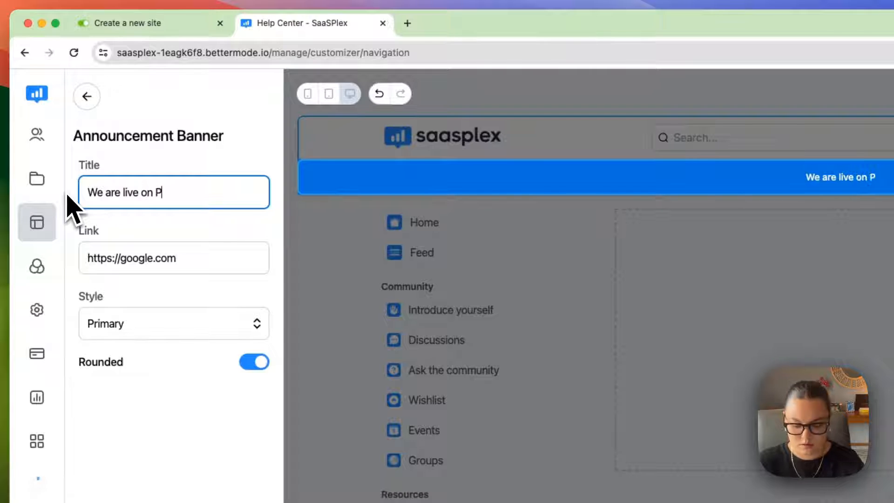
pyautogui.write('roduct Hunt')
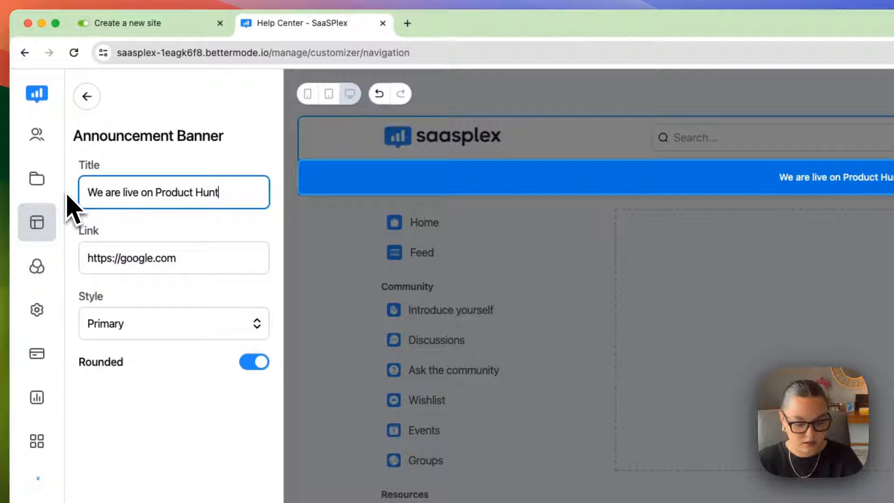
pyautogui.click(174, 258)
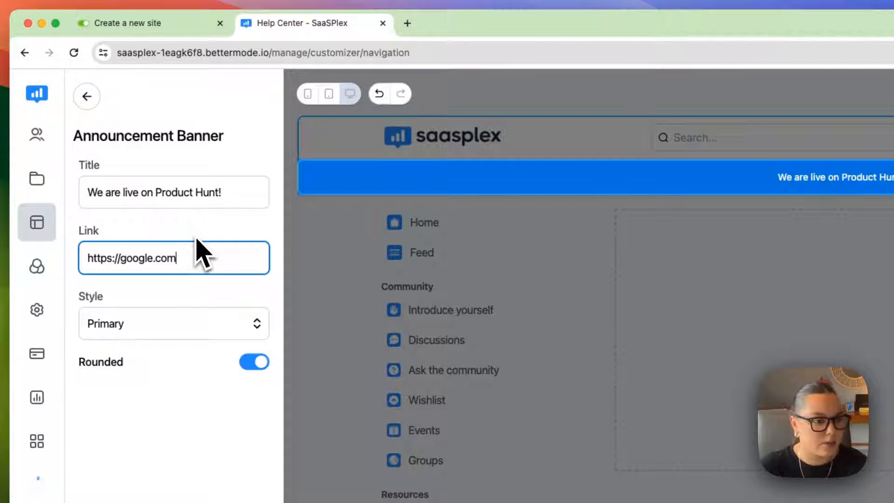
# Preview the banner in Error and Info styles, return it to Primary and save the header changes.
pyautogui.click(173, 323)
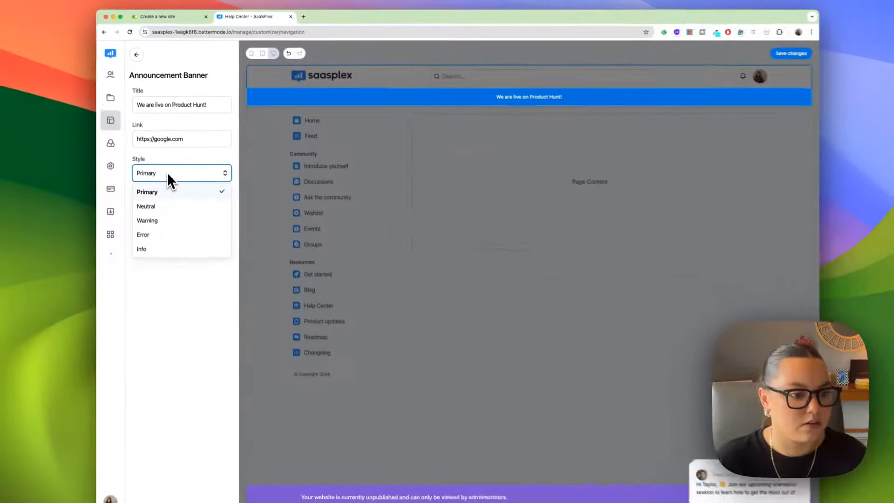
pyautogui.click(143, 235)
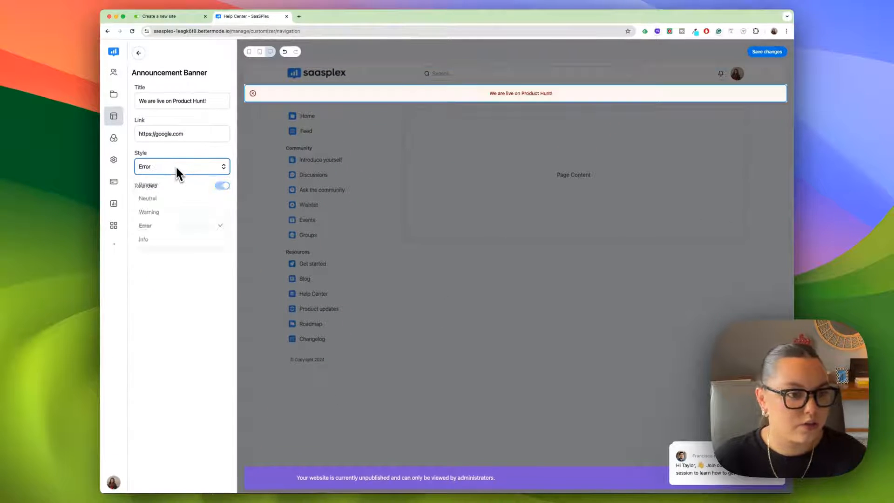
pyautogui.click(143, 239)
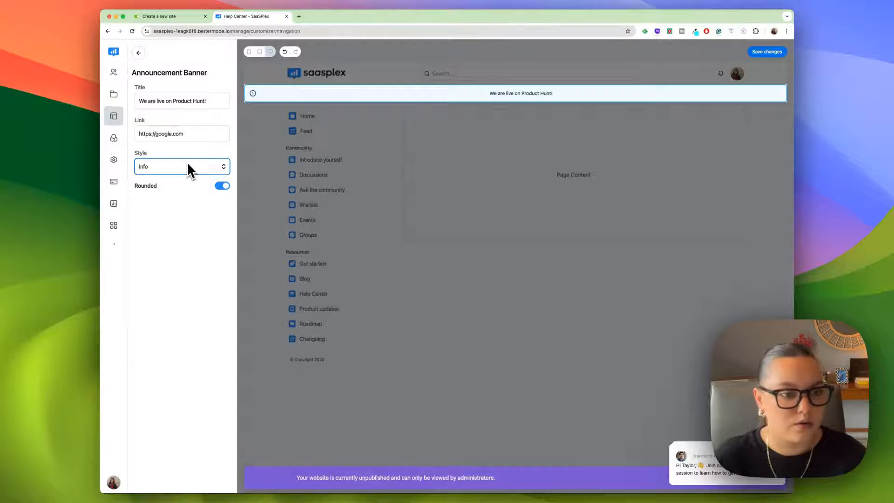
pyautogui.click(182, 166)
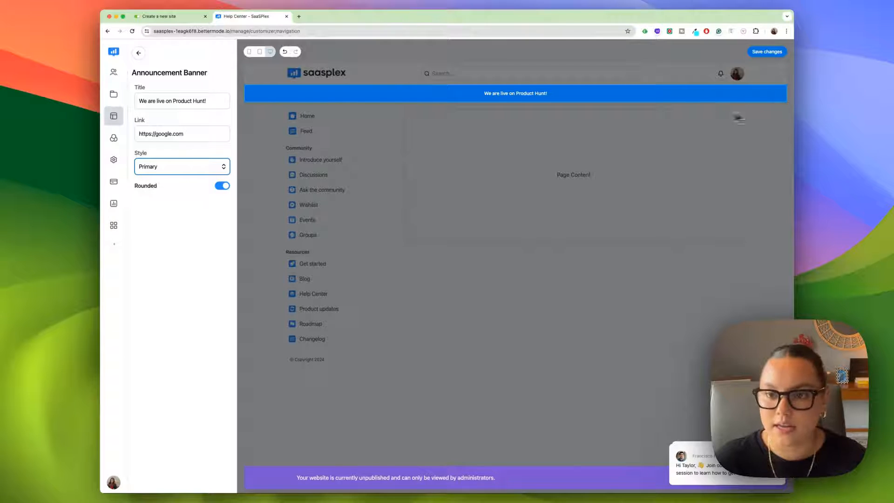
pyautogui.click(766, 51)
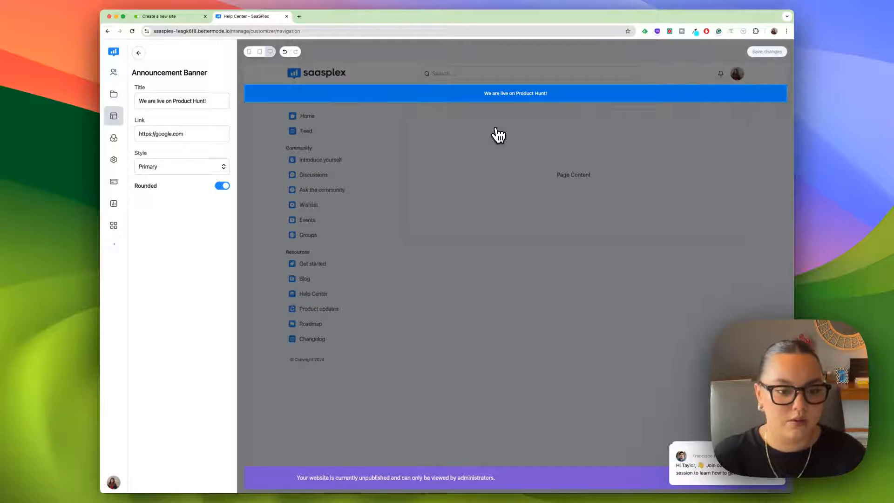
pyautogui.moveTo(113, 139)
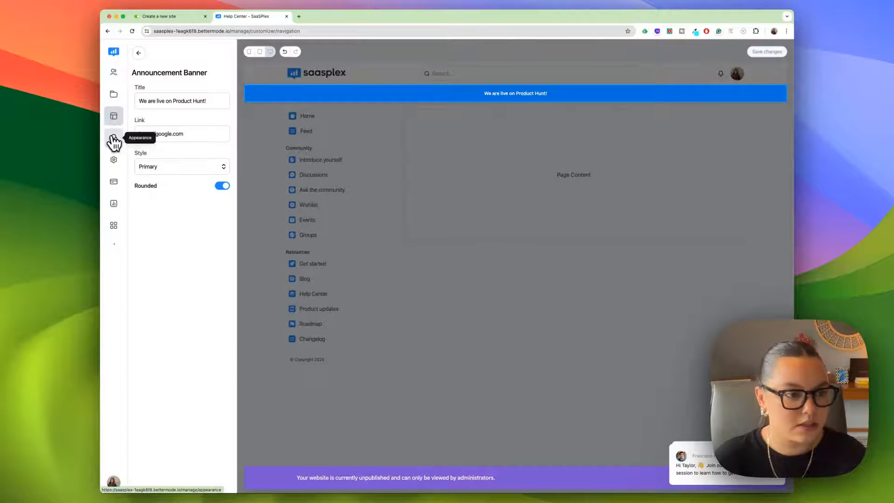
# In Appearance > Logos, upload the full-colour NoCodeDevs logo as the light logo image.
pyautogui.click(113, 138)
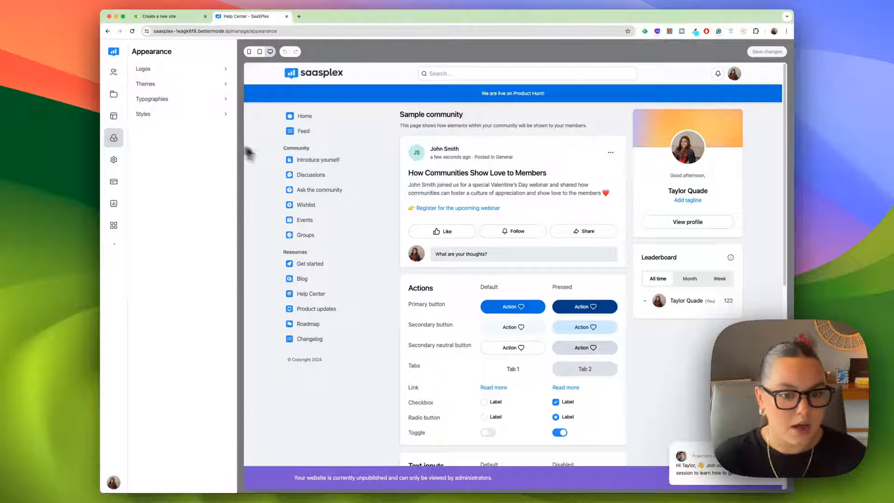
pyautogui.click(143, 68)
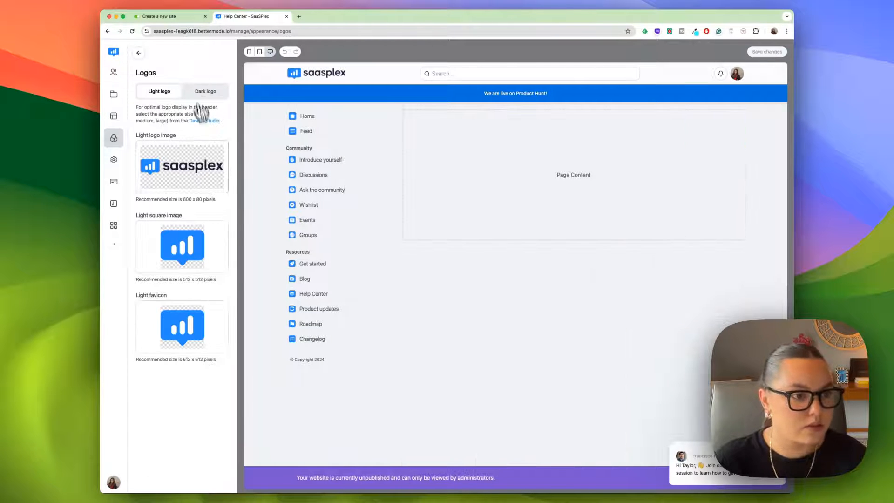
pyautogui.click(181, 166)
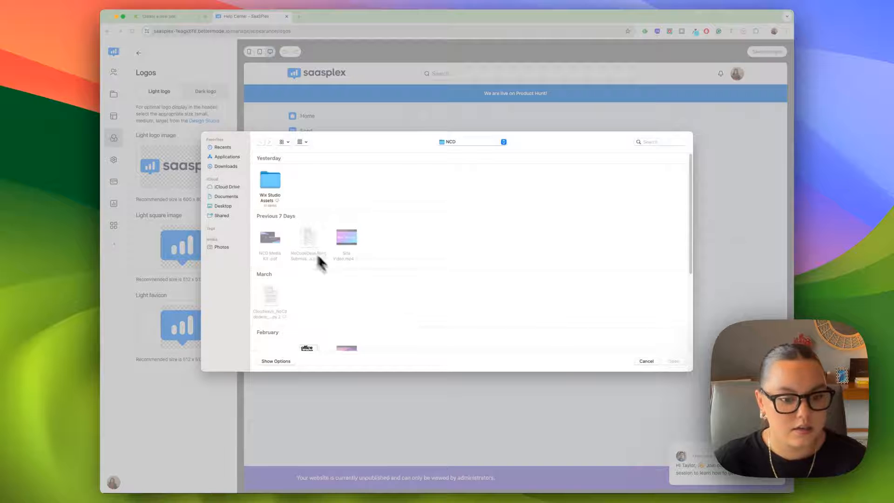
pyautogui.scroll(-3)
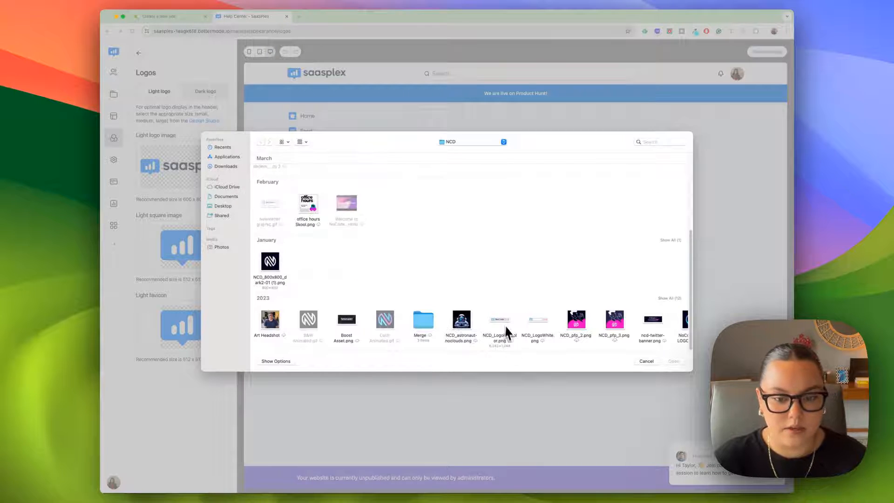
pyautogui.click(673, 362)
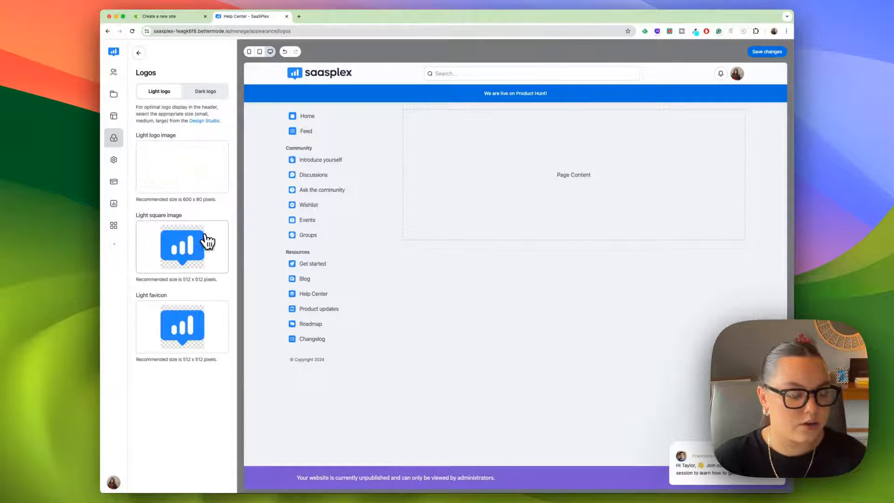
# Upload the NoCodeDevs N icon as the light square image.
pyautogui.click(181, 166)
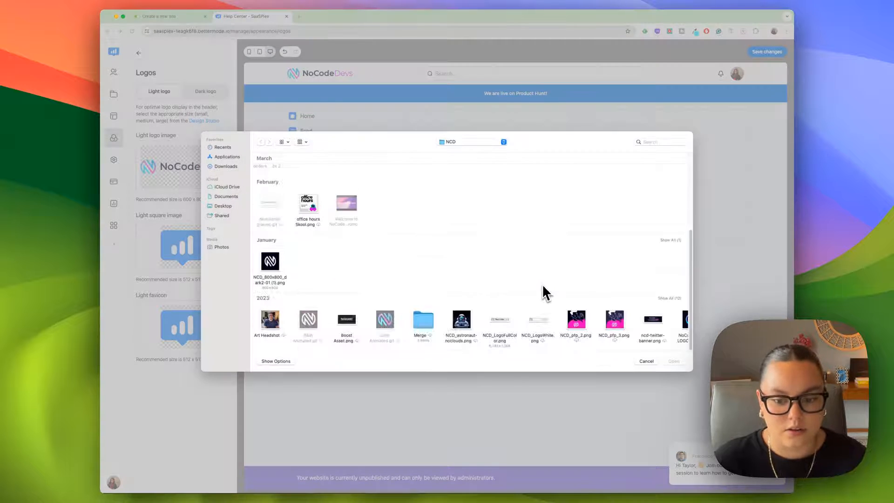
pyautogui.click(647, 362)
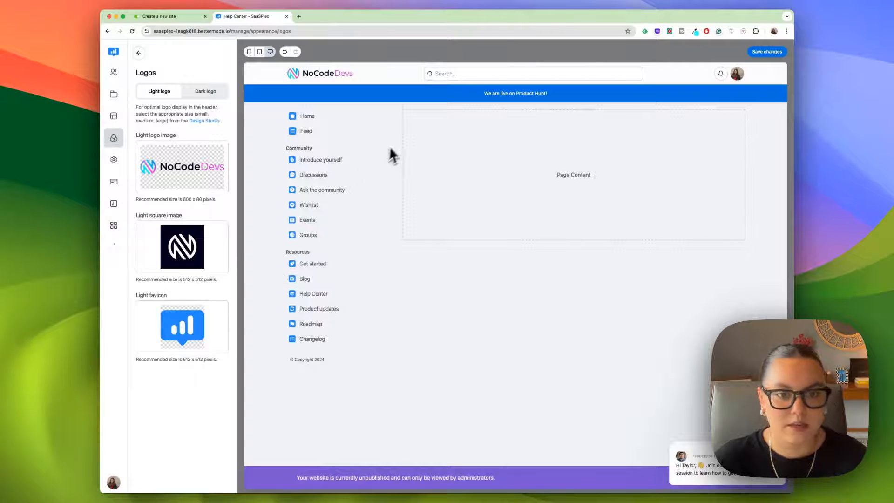
pyautogui.moveTo(410, 91)
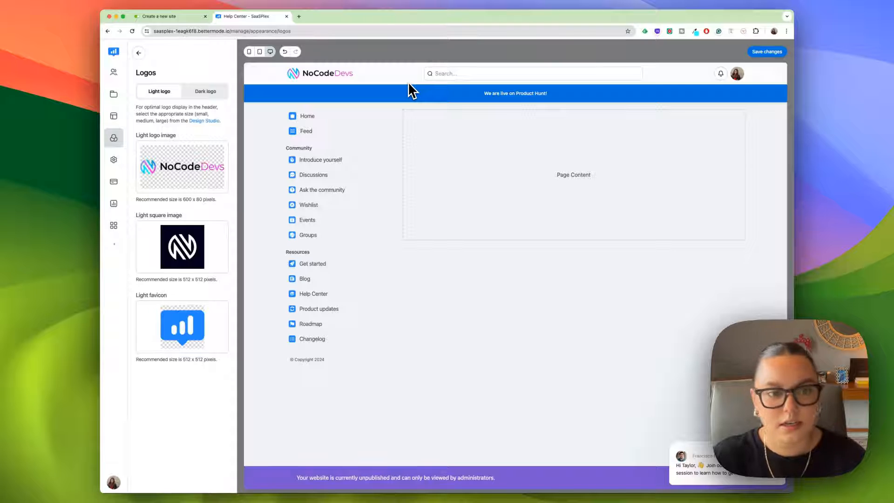
pyautogui.moveTo(153, 72)
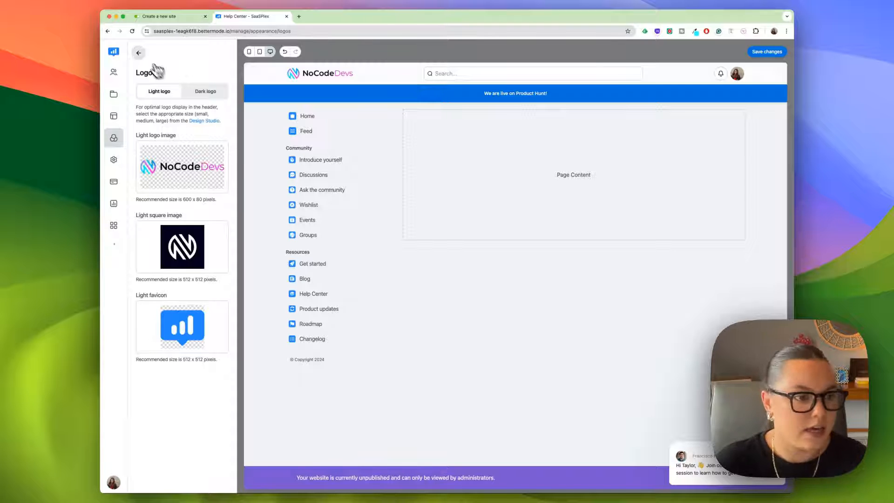
# In Appearance > Styles, set Button and Avatar corner to Sharp with Initials placeholder, then go to Community settings.
pyautogui.click(139, 52)
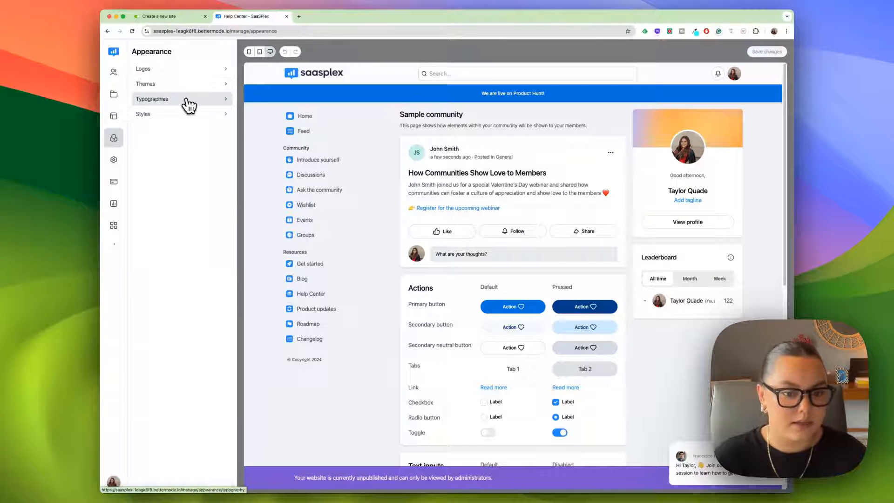
pyautogui.moveTo(189, 108)
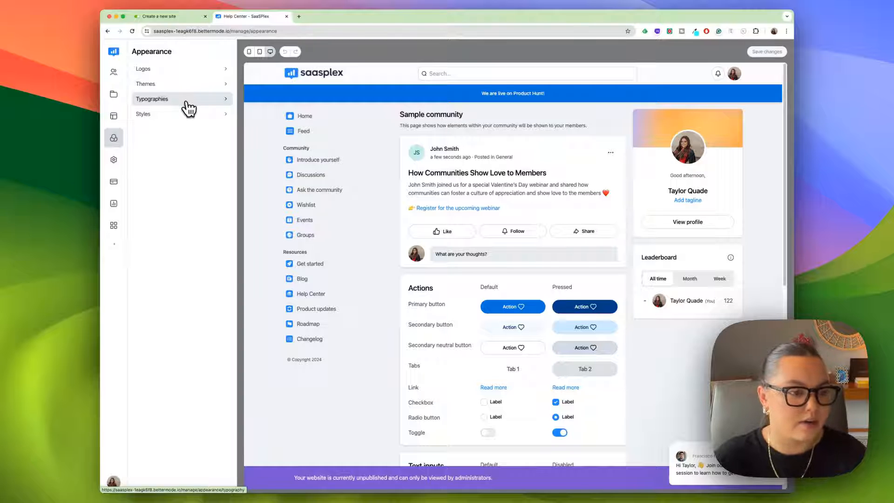
pyautogui.click(144, 114)
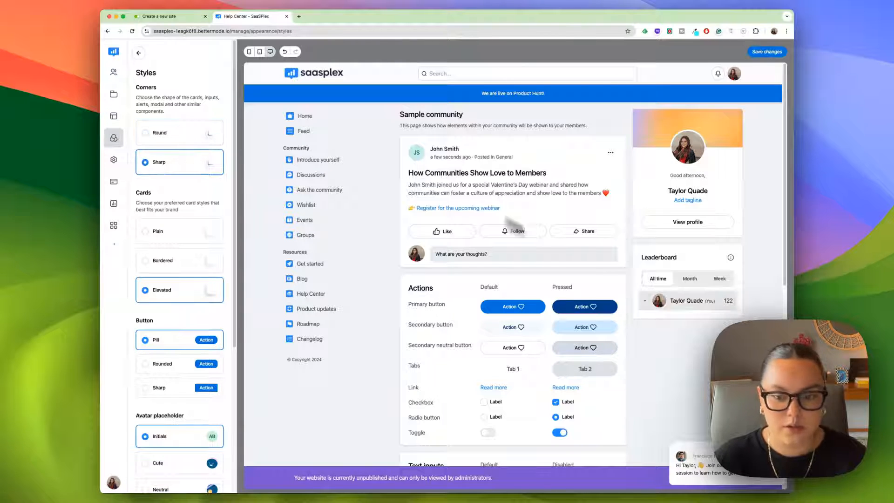
pyautogui.scroll(-3)
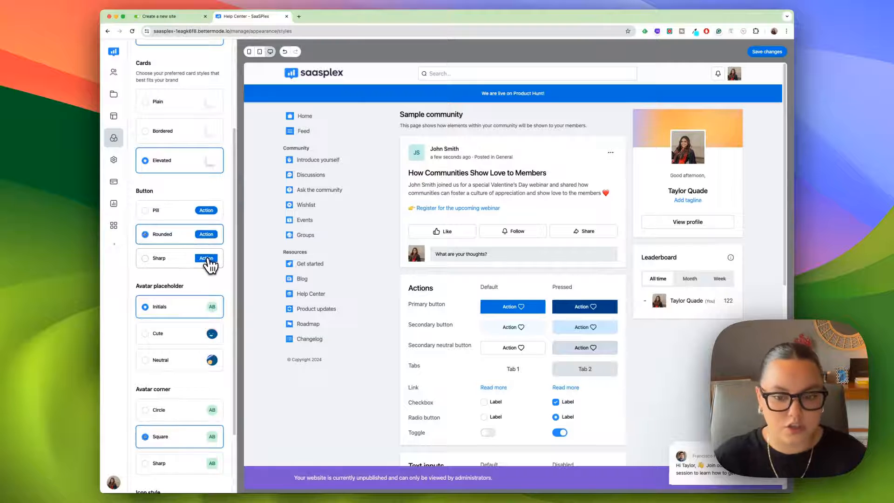
pyautogui.scroll(-3)
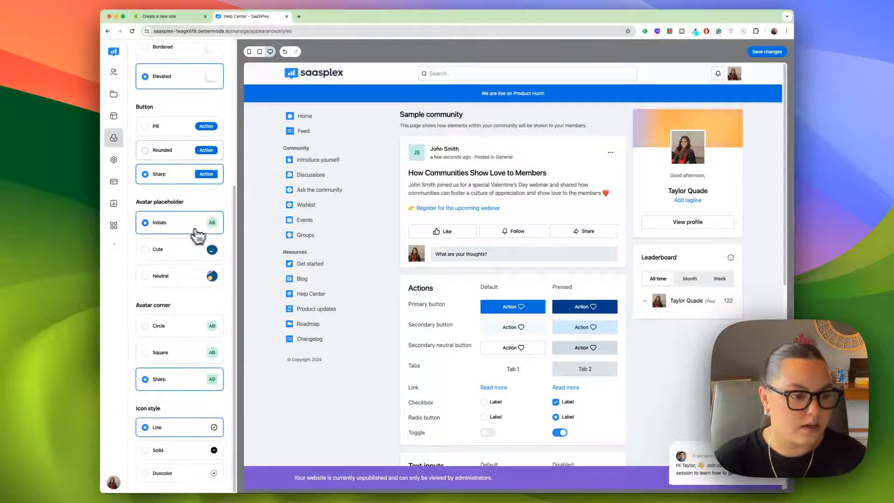
pyautogui.moveTo(171, 258)
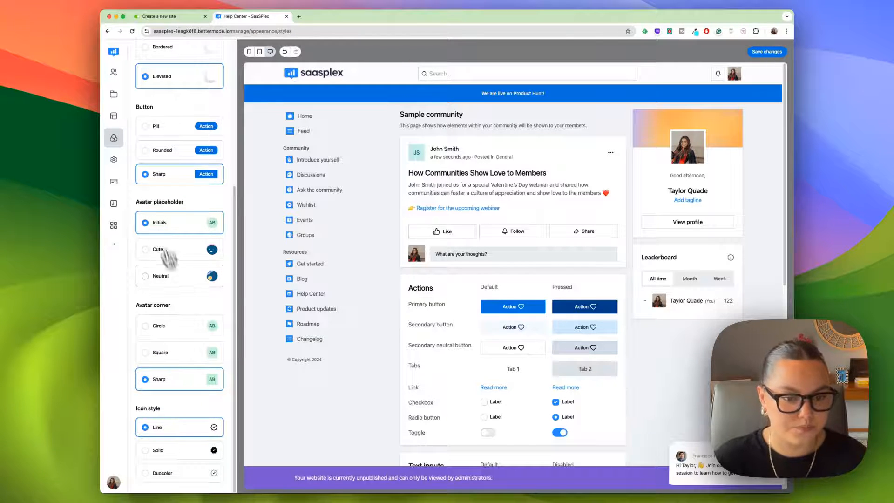
pyautogui.click(114, 159)
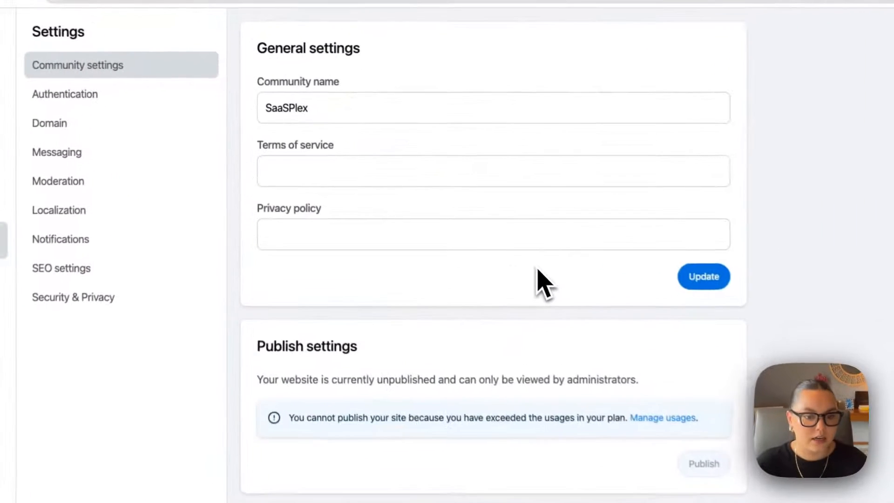
# Browse the Authentication, Domain, Moderation and SEO settings pages, then bring up the Billing summary.
pyautogui.click(65, 94)
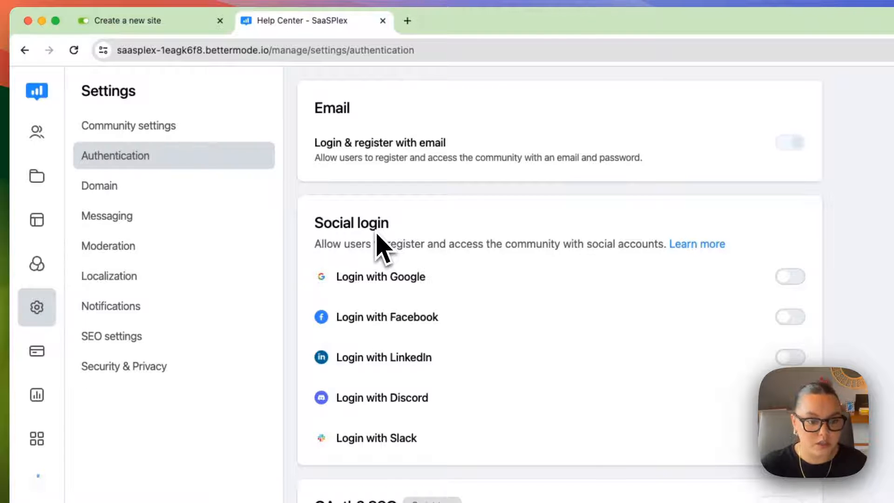
pyautogui.click(99, 186)
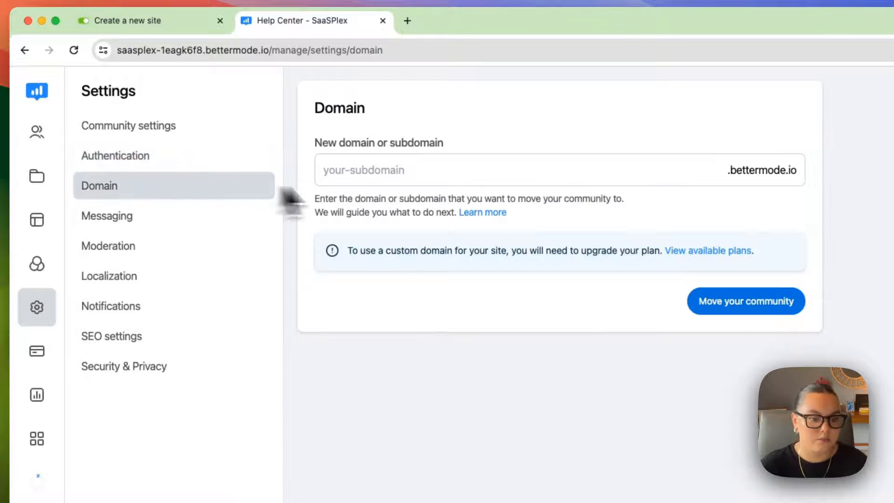
pyautogui.click(108, 246)
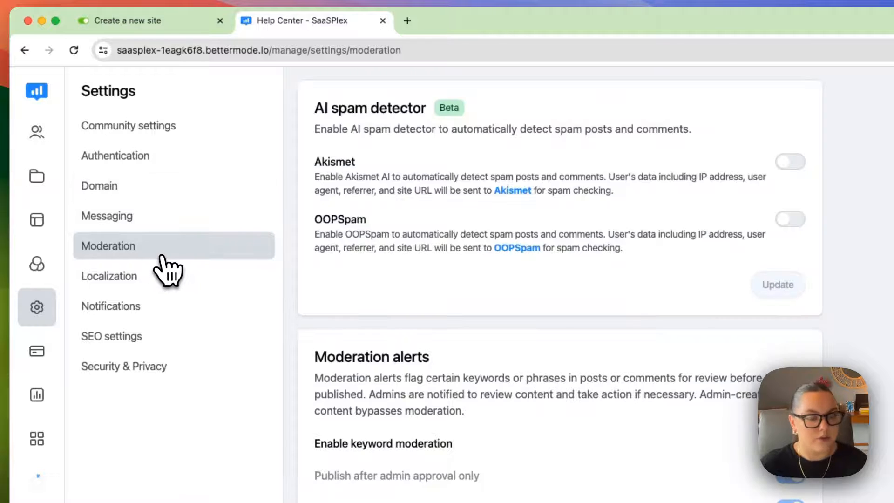
pyautogui.click(111, 337)
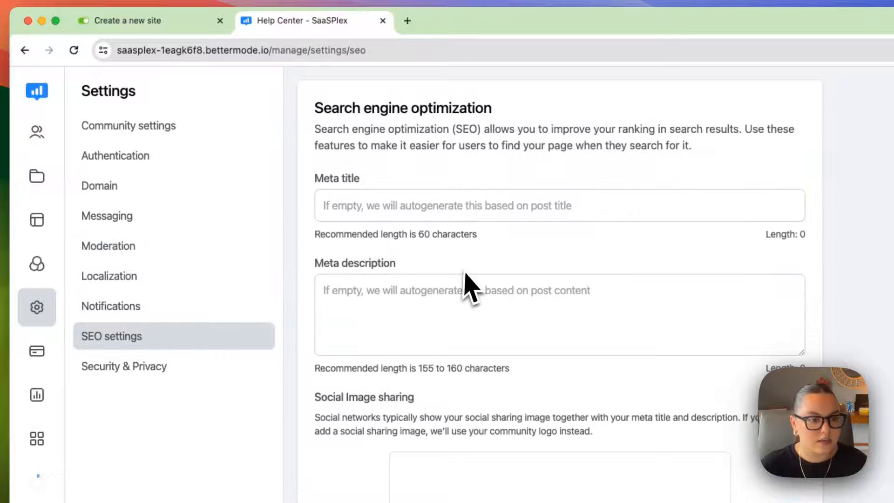
pyautogui.moveTo(373, 317)
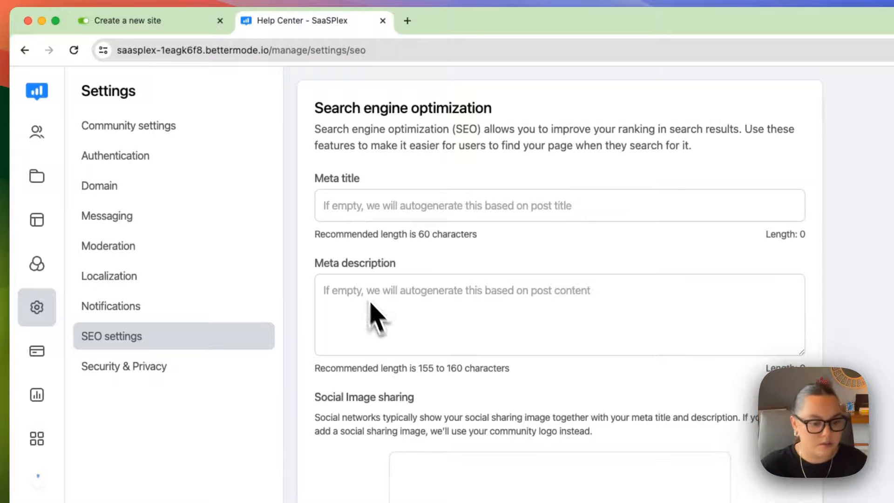
pyautogui.scroll(-3)
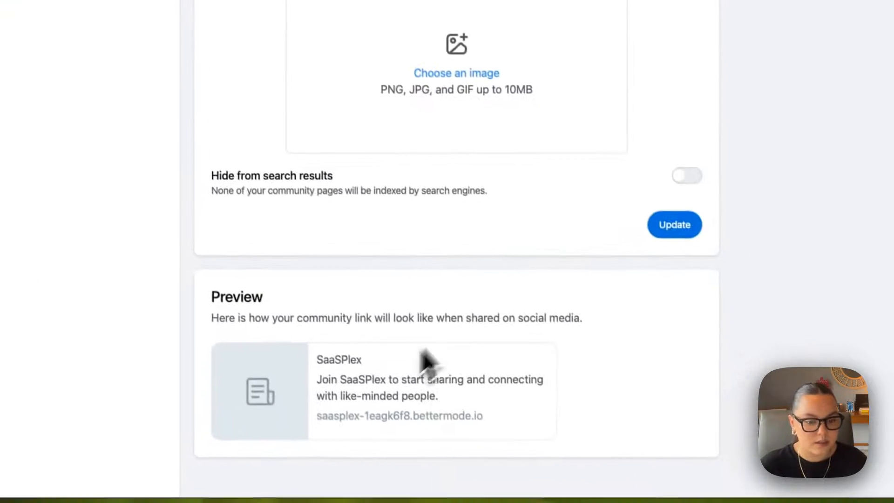
pyautogui.click(100, 178)
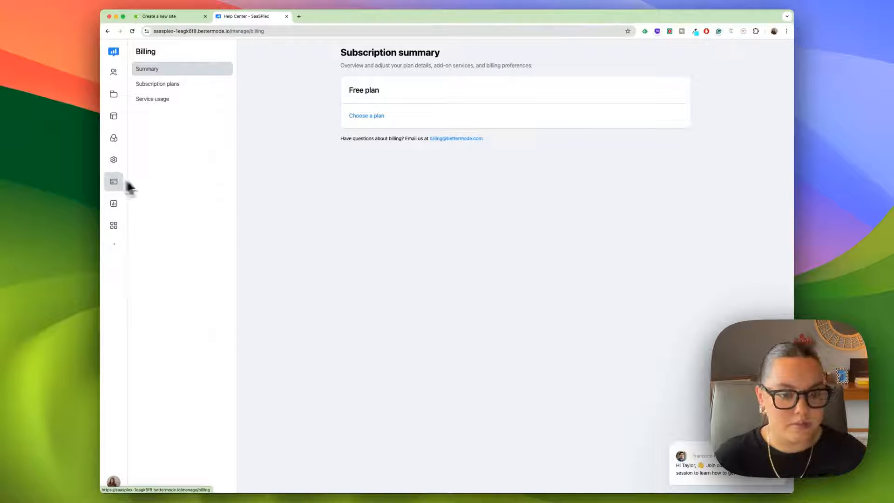
# Review the reports overview, the reach and engagement report and the top spaces report.
pyautogui.click(114, 204)
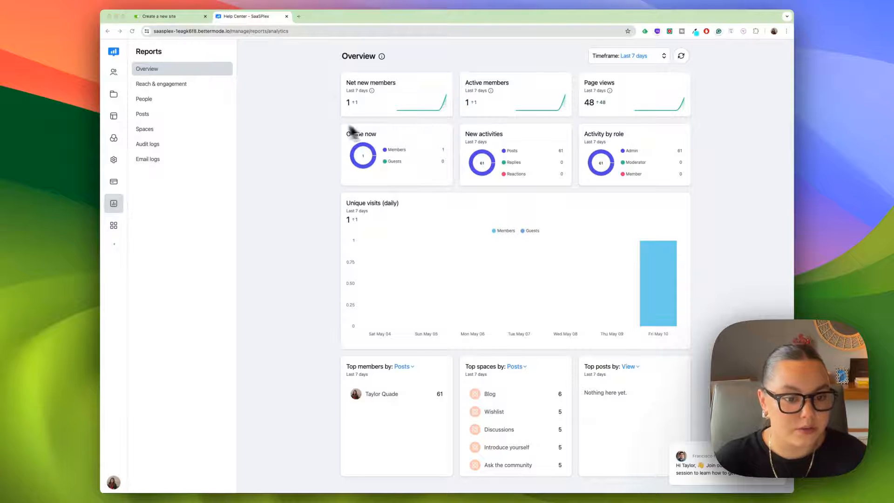
pyautogui.moveTo(295, 159)
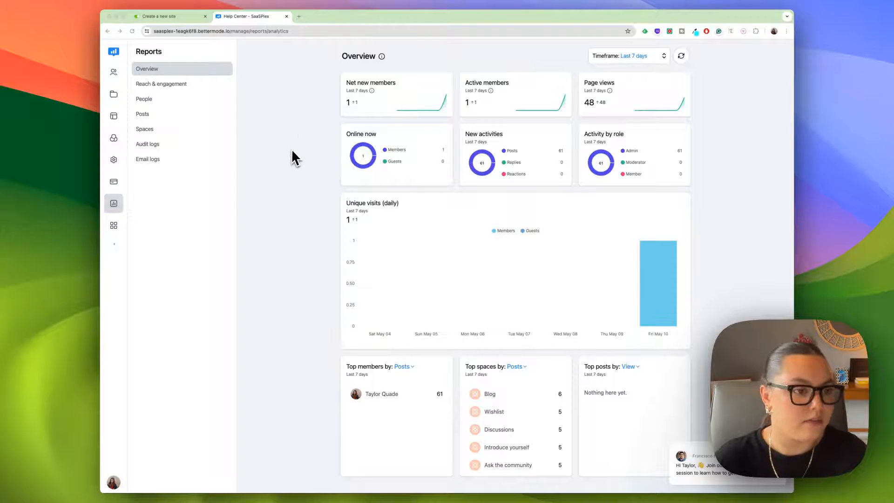
pyautogui.moveTo(436, 97)
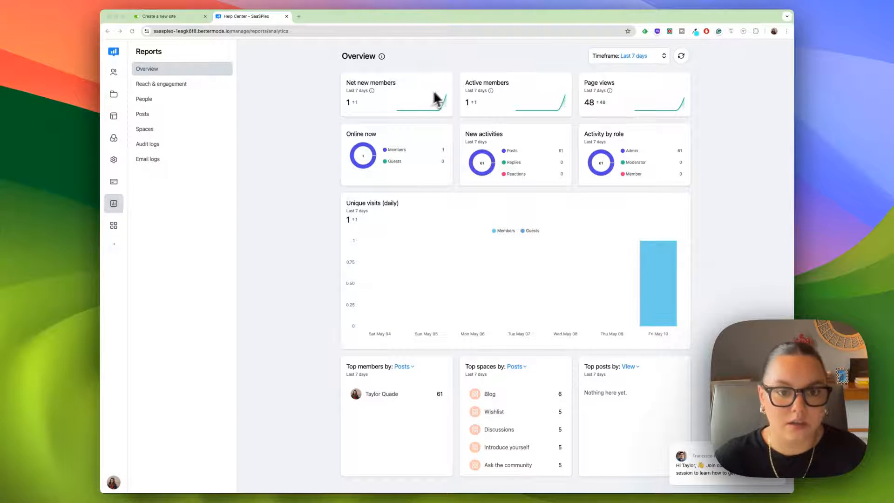
pyautogui.moveTo(508, 123)
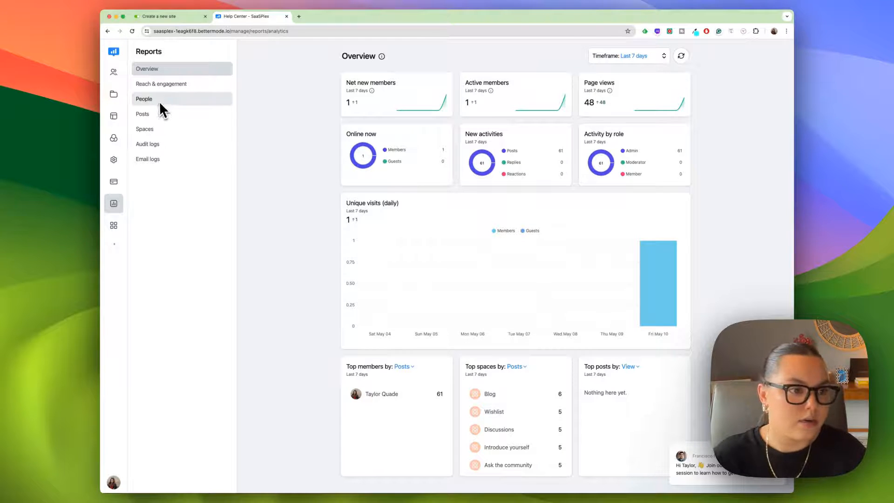
pyautogui.click(161, 83)
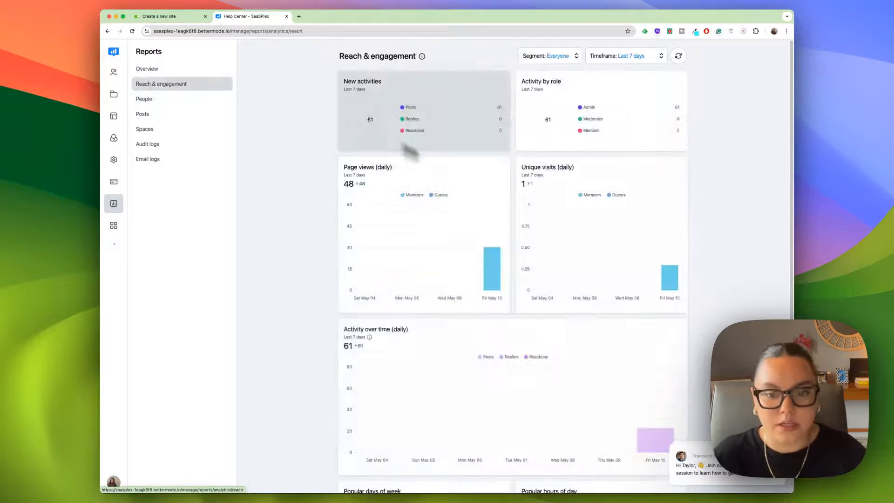
pyautogui.scroll(-3)
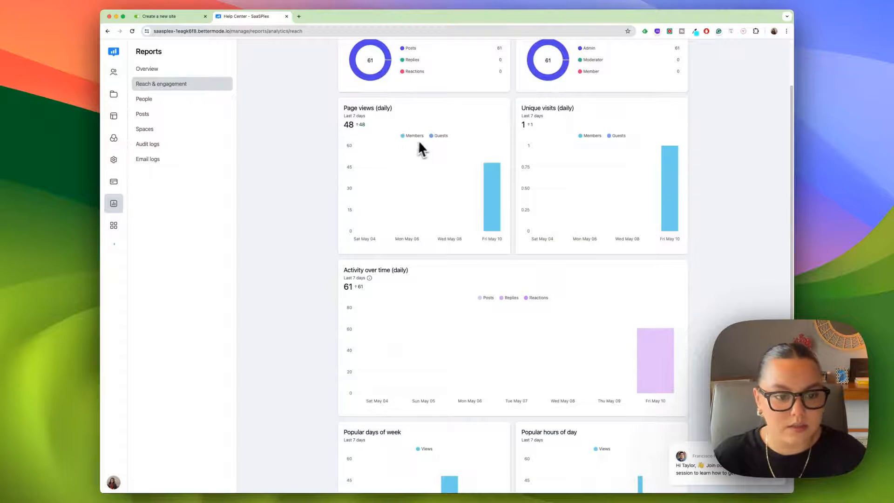
pyautogui.scroll(-3)
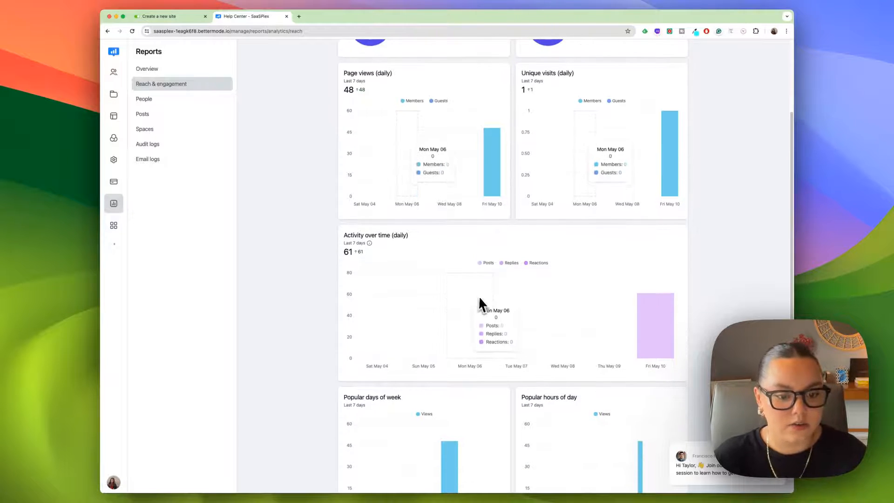
pyautogui.click(145, 128)
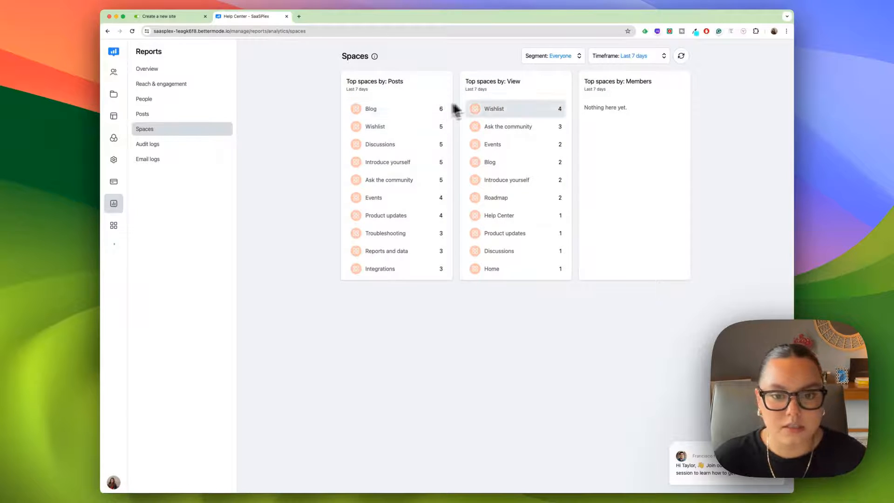
pyautogui.moveTo(514, 250)
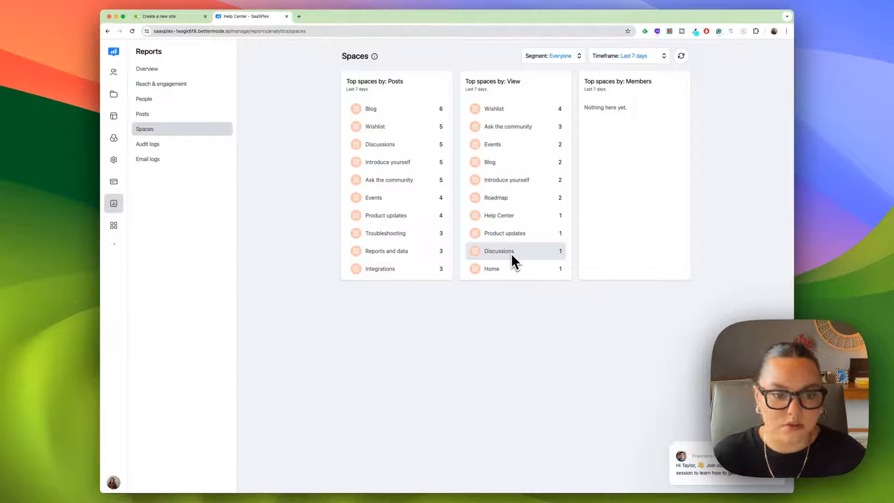
# Review the audit logs and email logs, then open the Apps & Integrations catalogue.
pyautogui.click(147, 143)
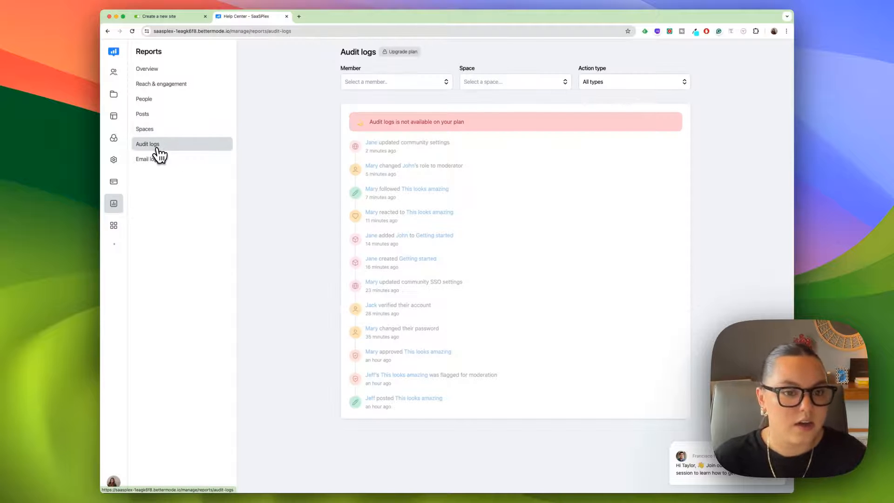
pyautogui.click(148, 158)
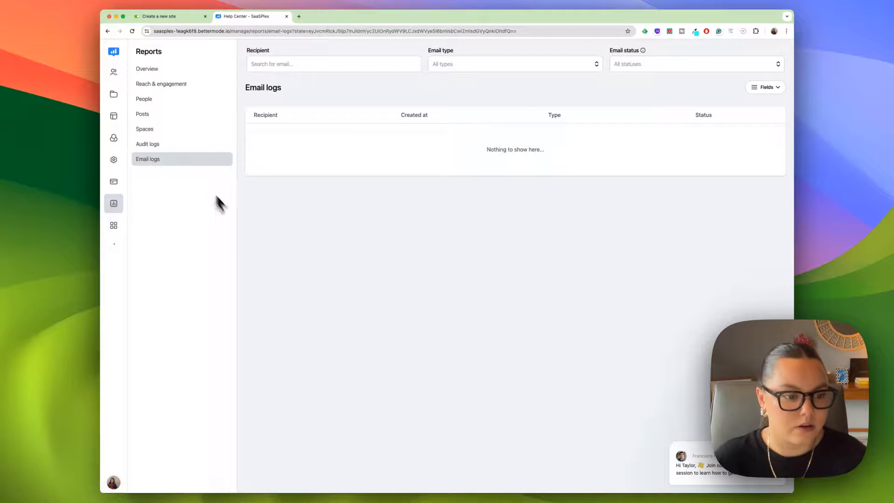
pyautogui.click(114, 224)
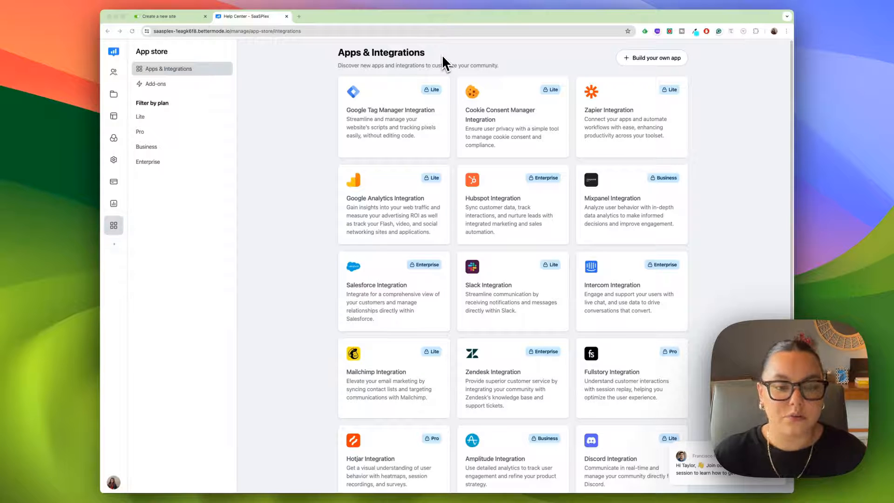
pyautogui.moveTo(539, 137)
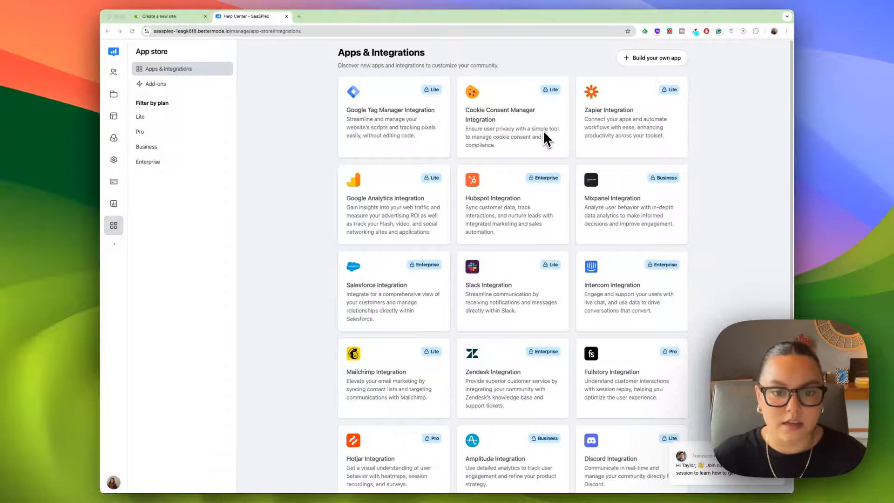
pyautogui.moveTo(540, 291)
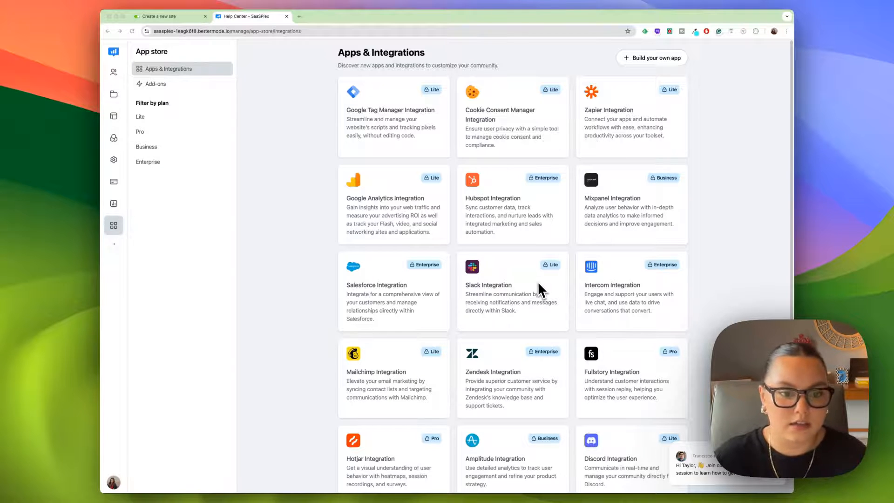
pyautogui.moveTo(539, 240)
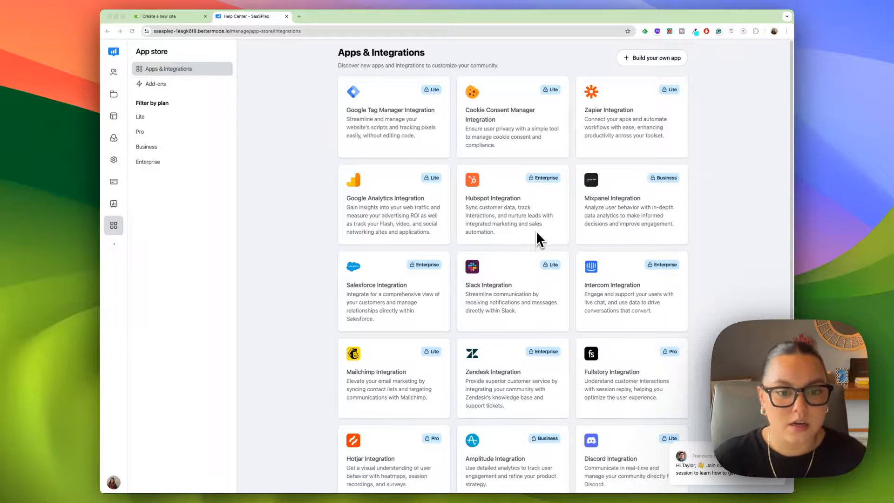
# Open the Zapier Integration details from the Apps & Integrations store.
pyautogui.click(608, 110)
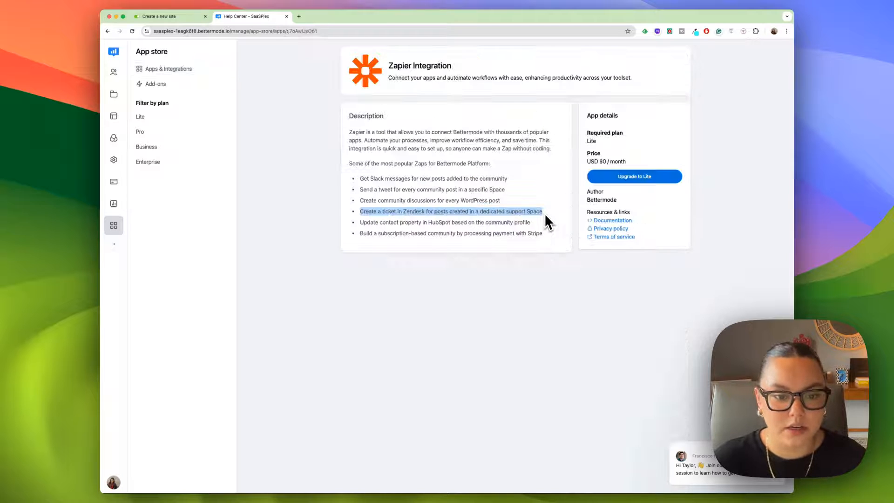